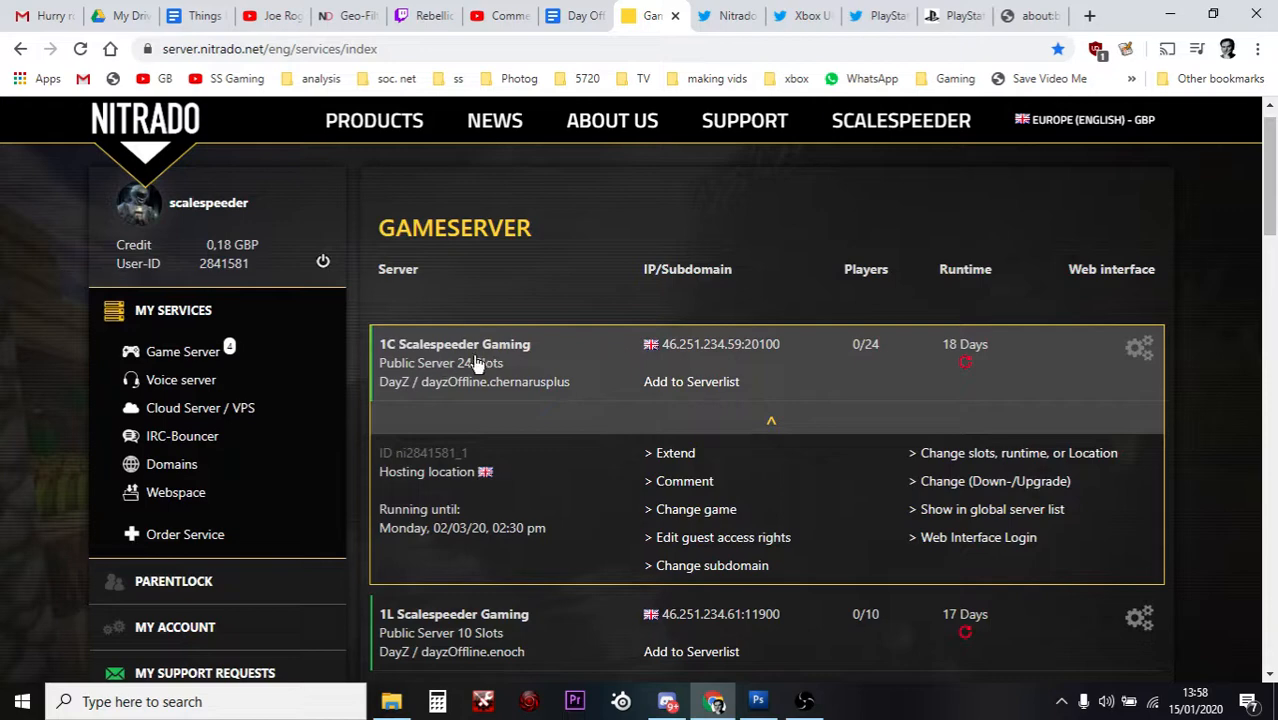
pyautogui.moveTo(993, 360)
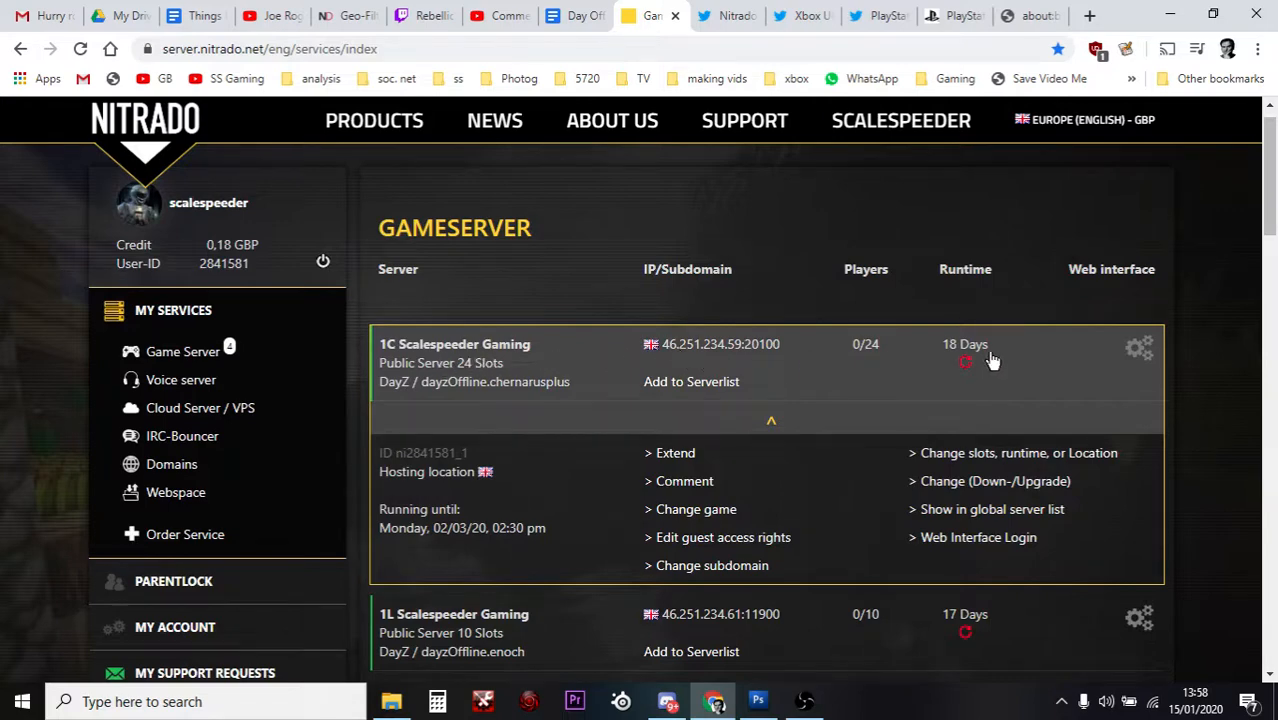
# Open the 1C Scalespeeder Gaming server's web interface in a new tab and switch to it
pyautogui.rightClick(1138, 347)
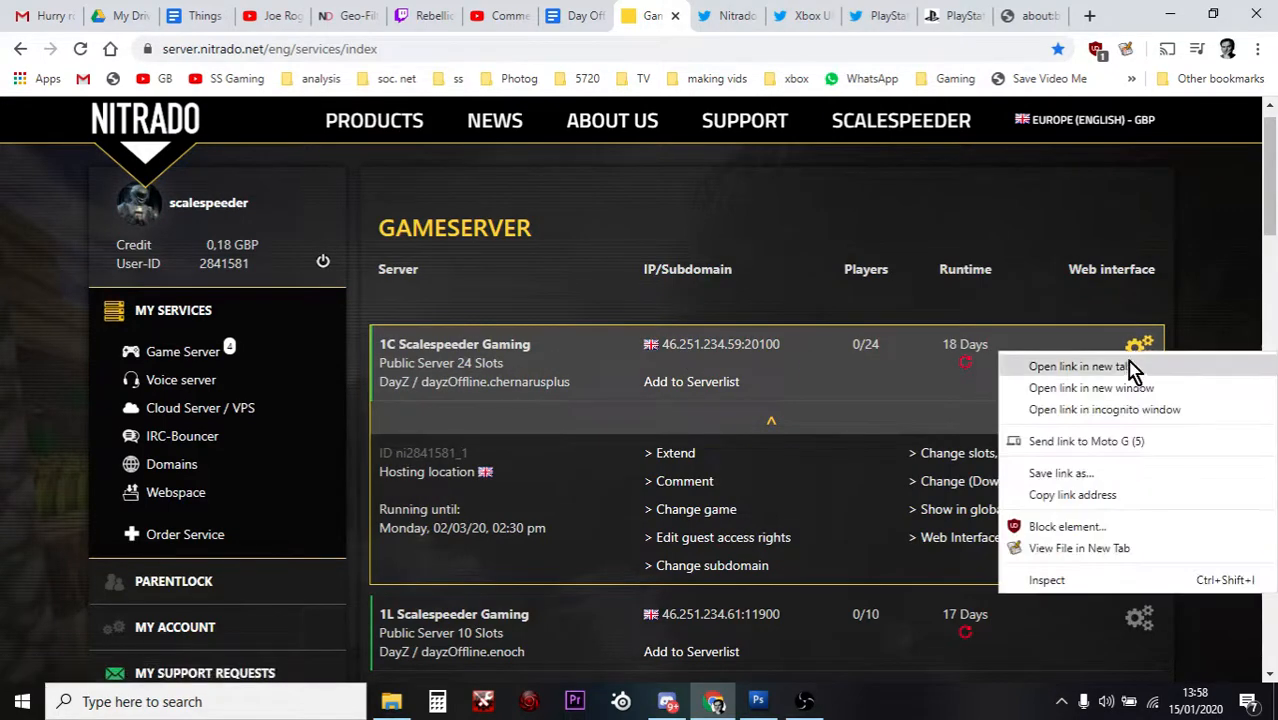
pyautogui.click(1071, 366)
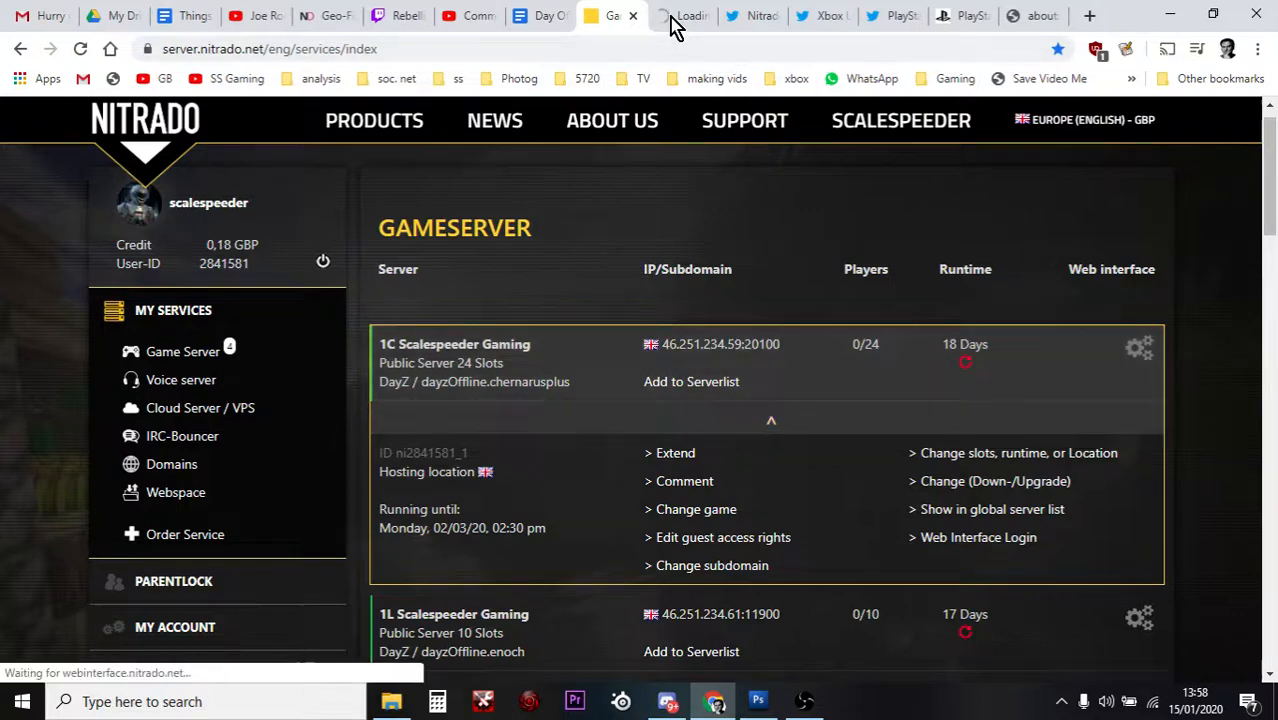
pyautogui.click(978, 537)
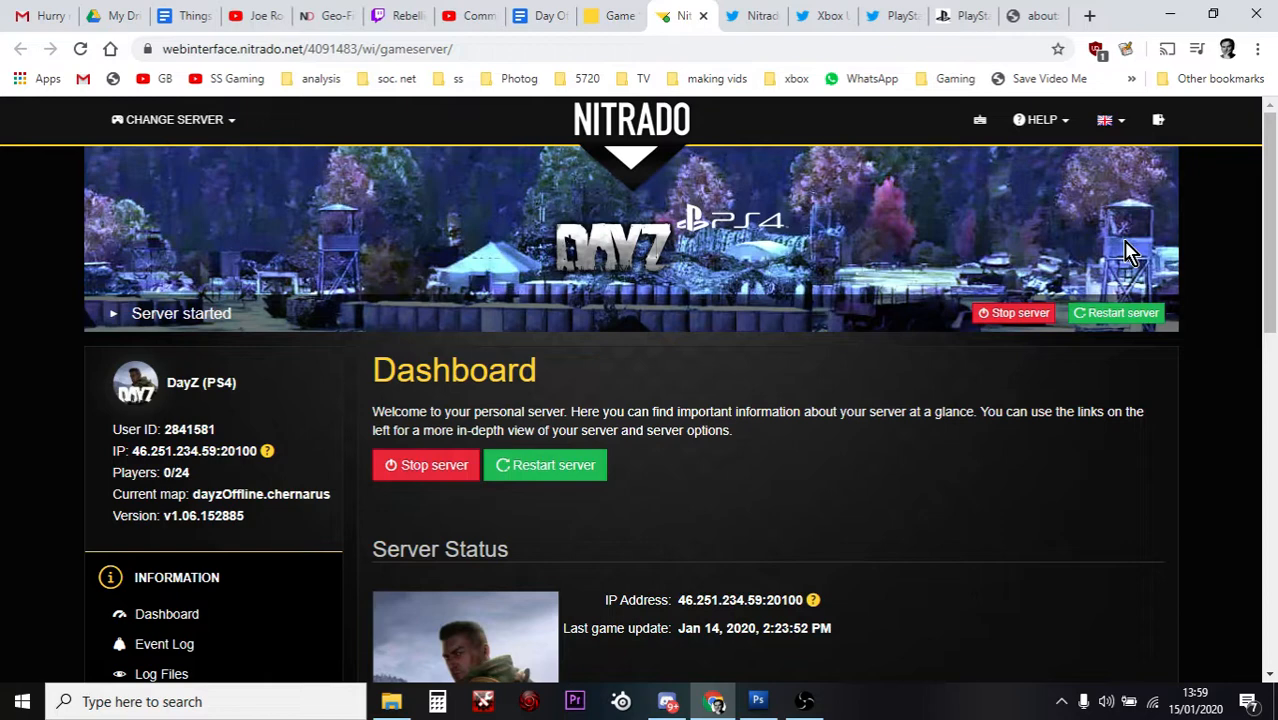
pyautogui.scroll(-3)
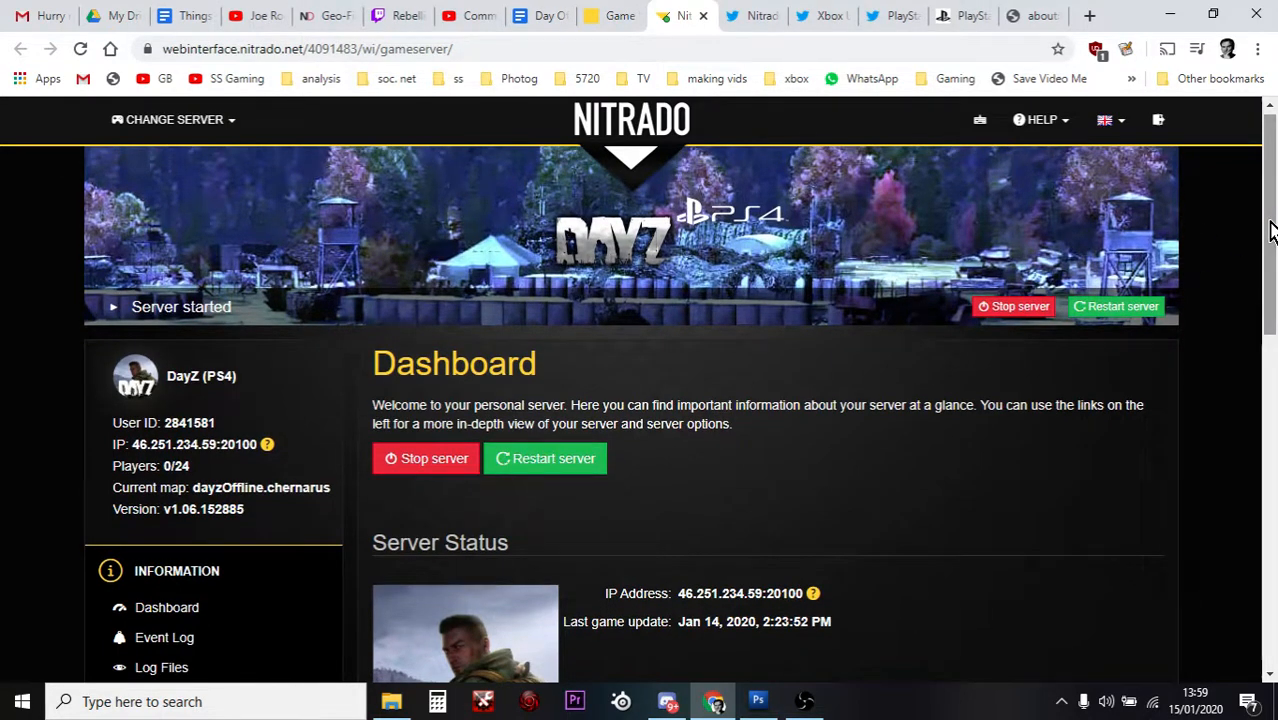
pyautogui.moveTo(1025, 250)
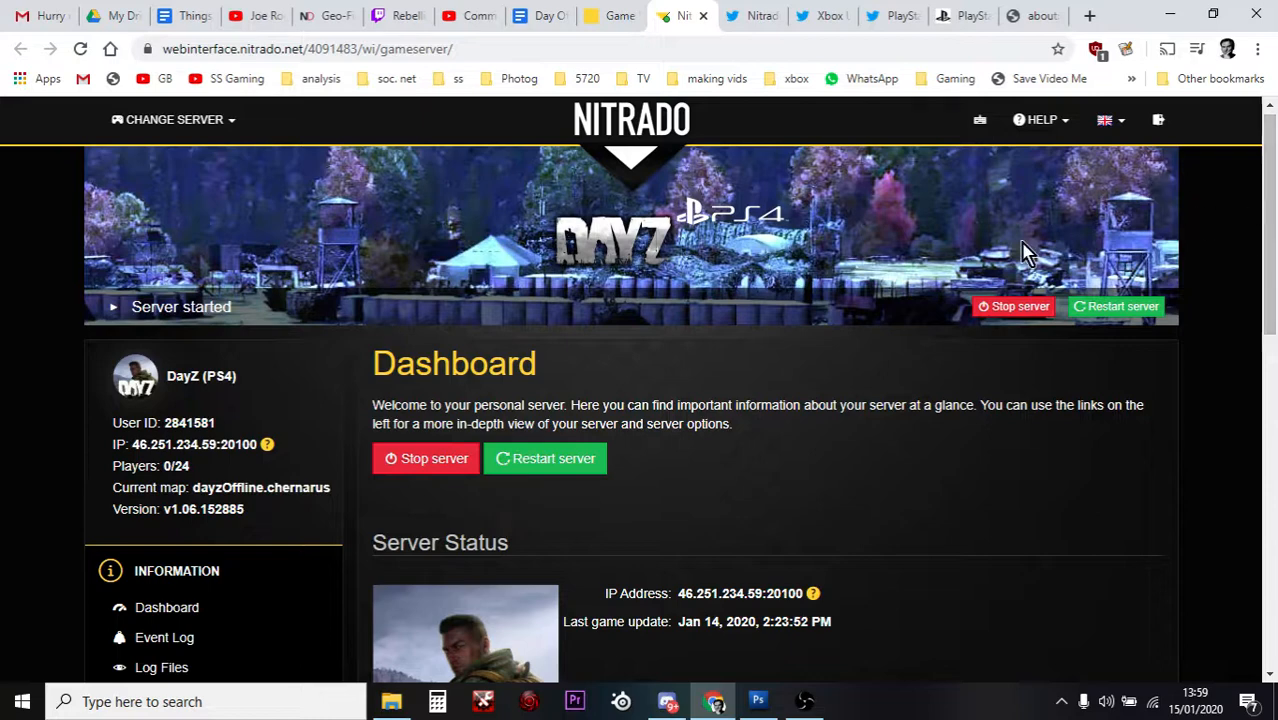
pyautogui.moveTo(1013, 306)
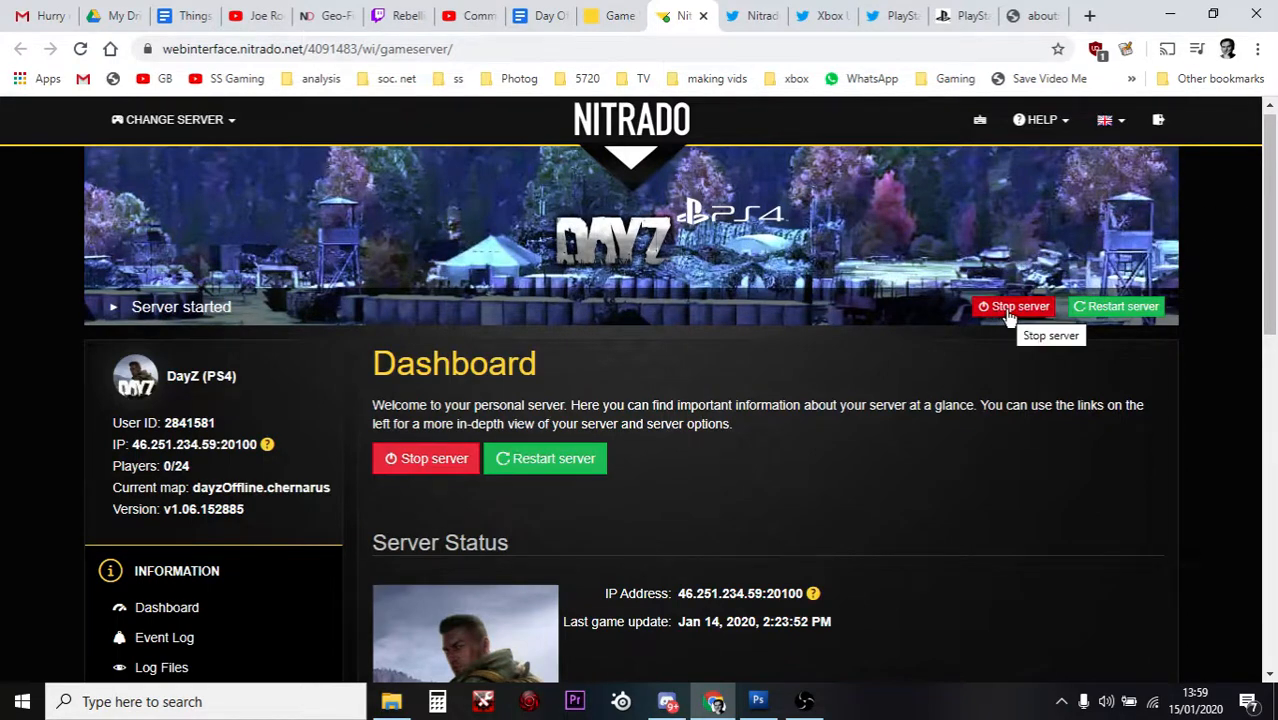
pyautogui.moveTo(1116, 306)
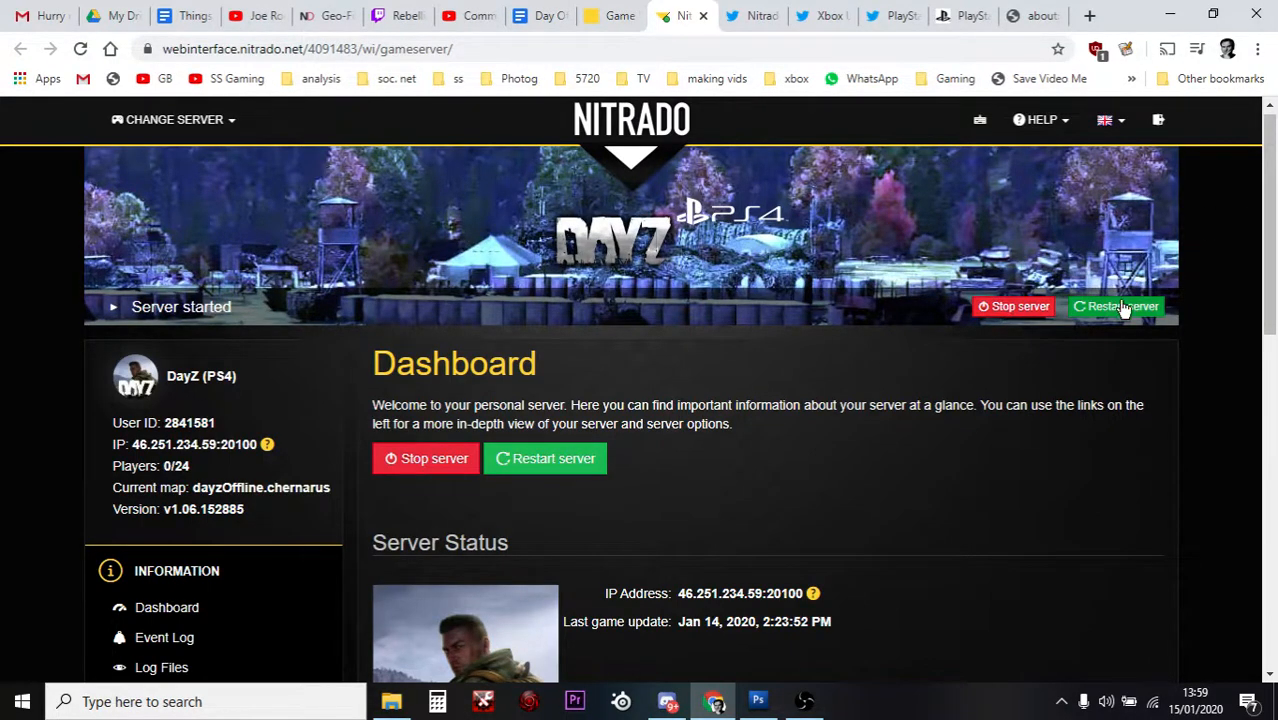
pyautogui.moveTo(1122, 306)
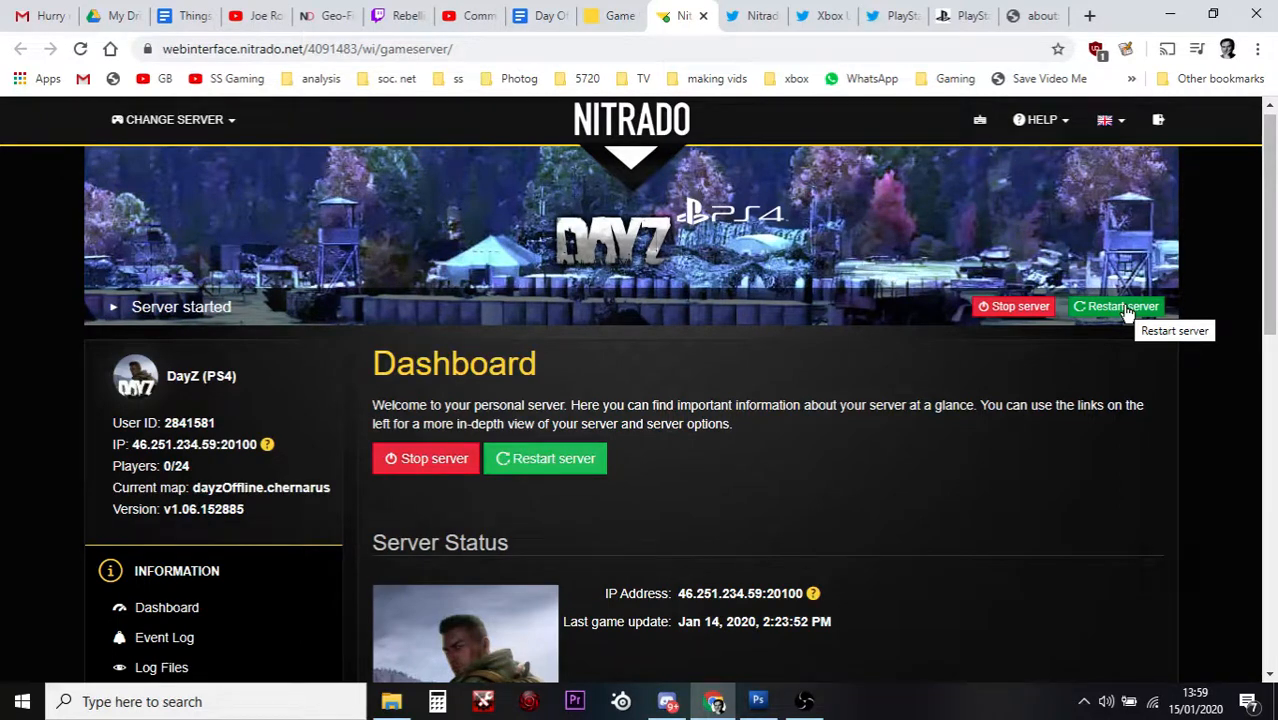
pyautogui.moveTo(753, 16)
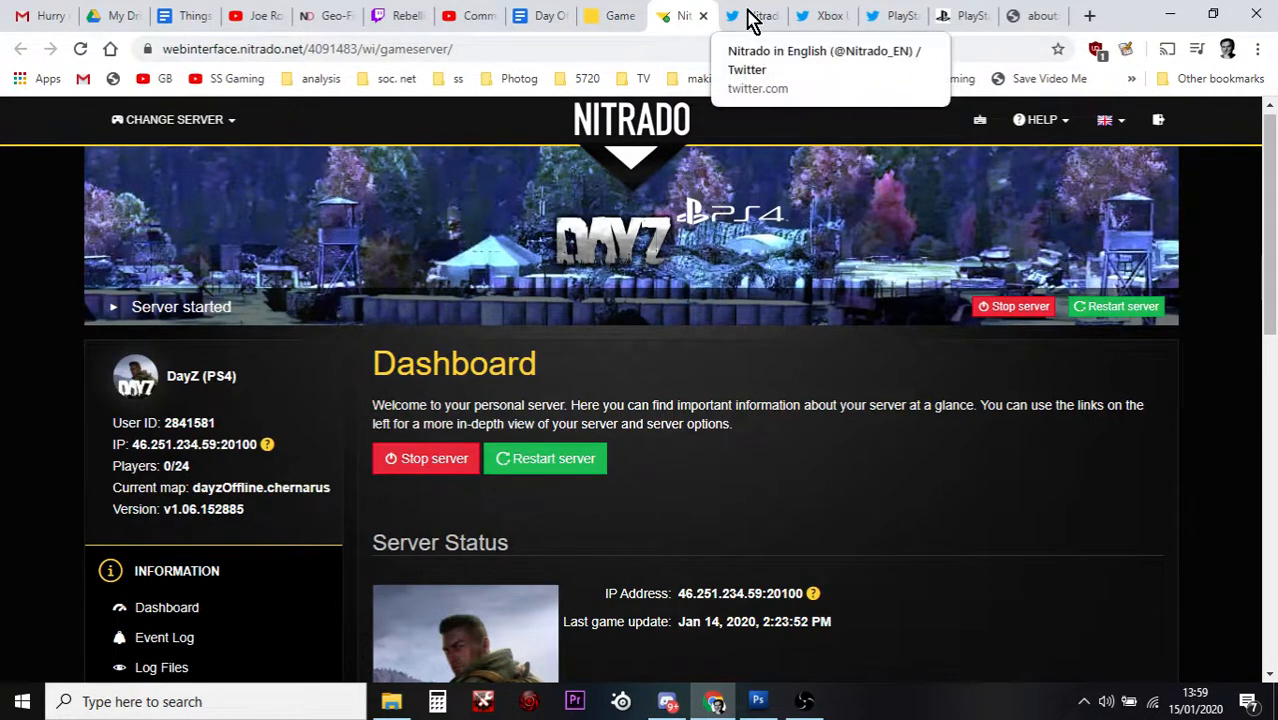
pyautogui.click(752, 16)
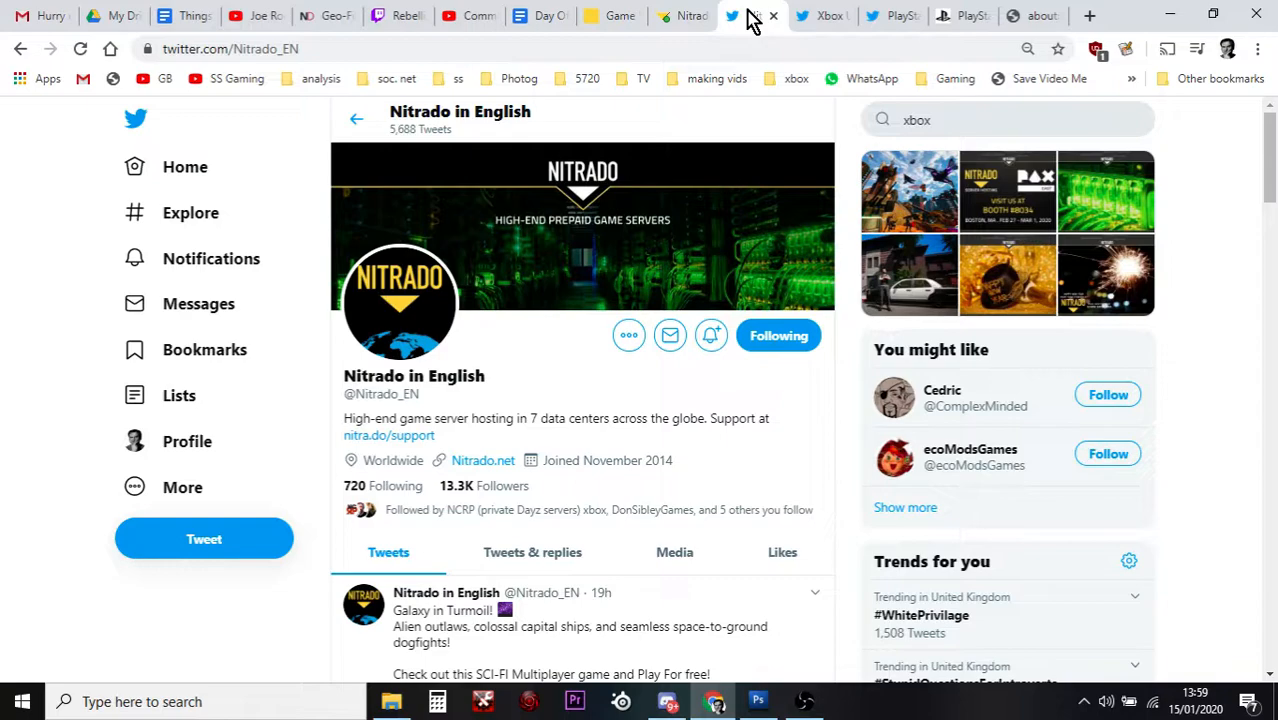
pyautogui.scroll(-3)
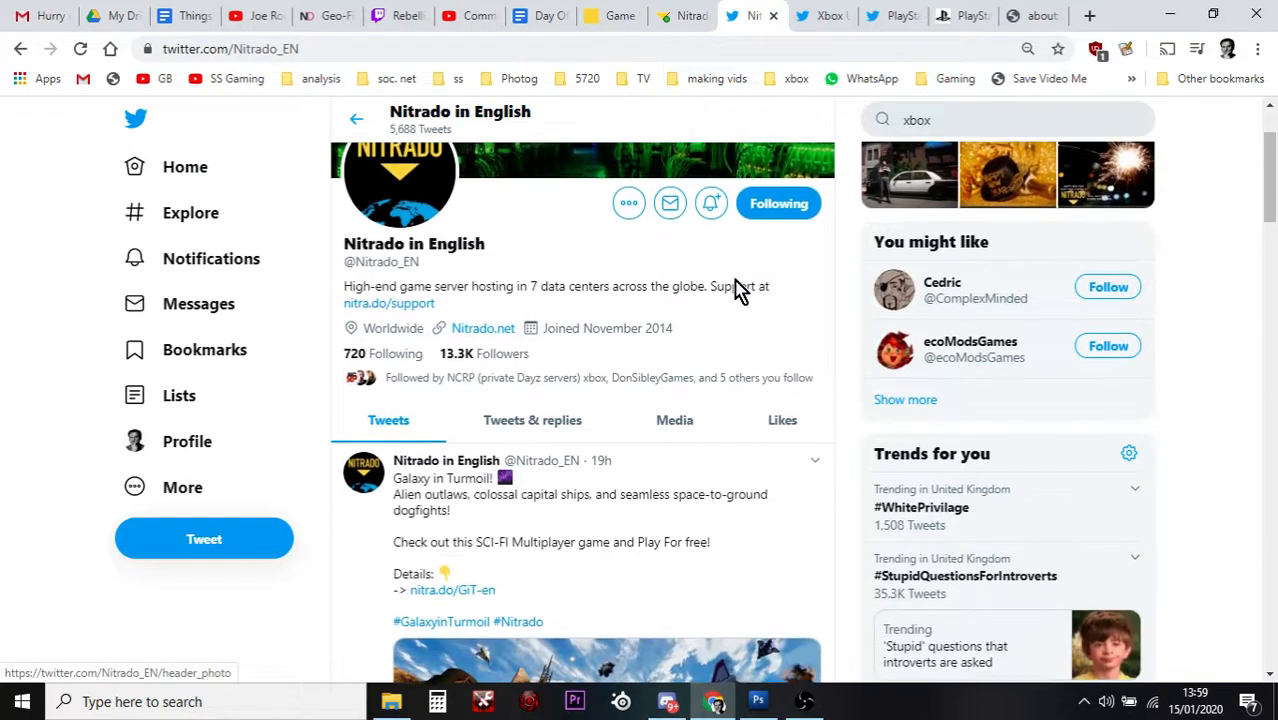
pyautogui.scroll(-3)
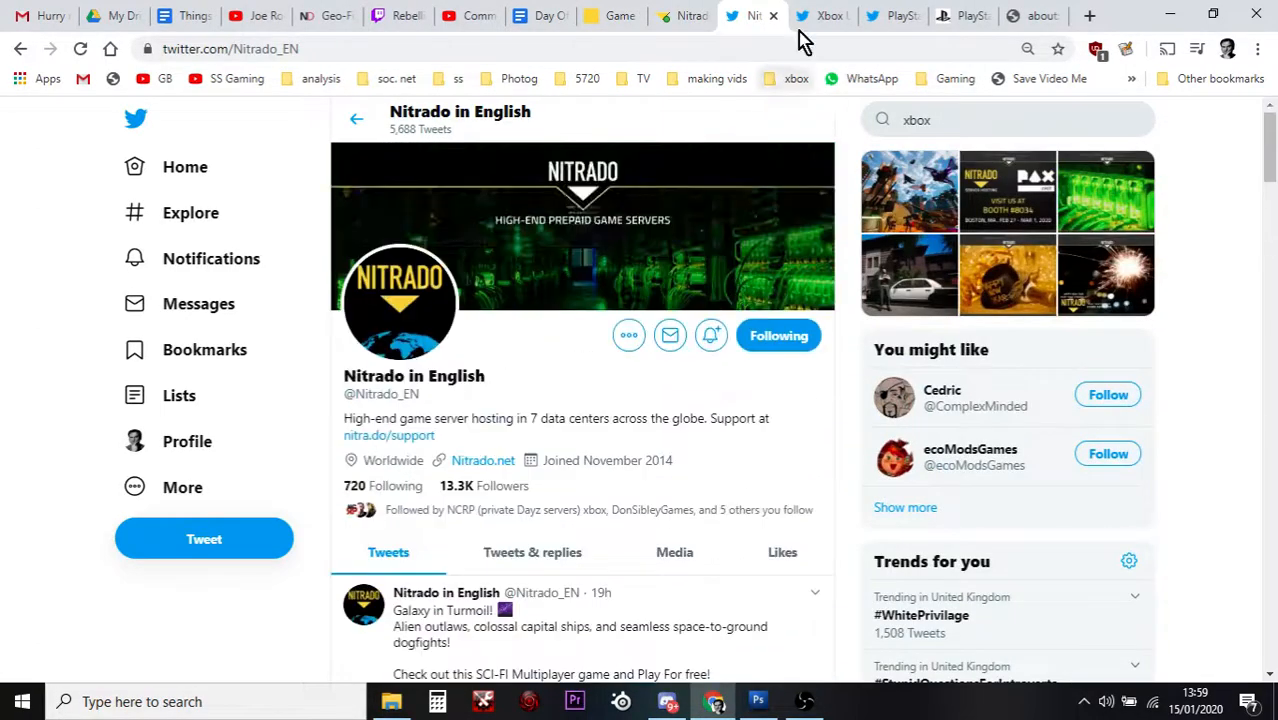
pyautogui.click(820, 16)
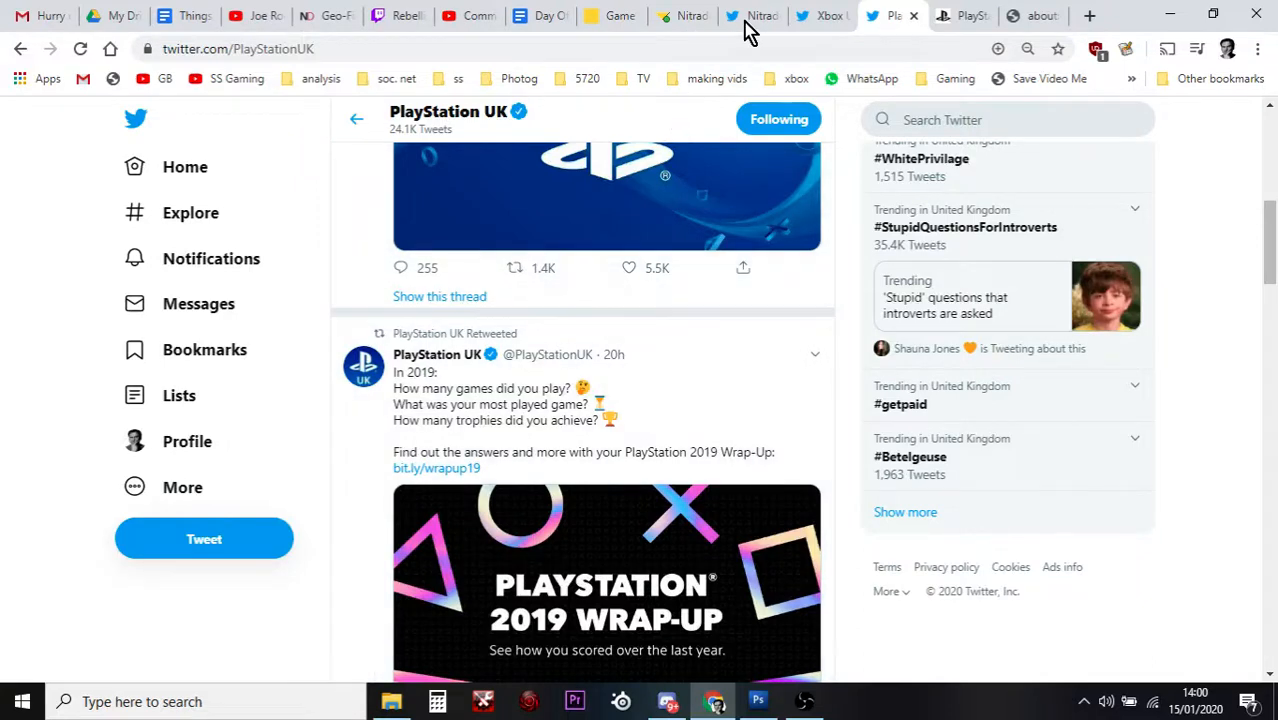
pyautogui.click(751, 16)
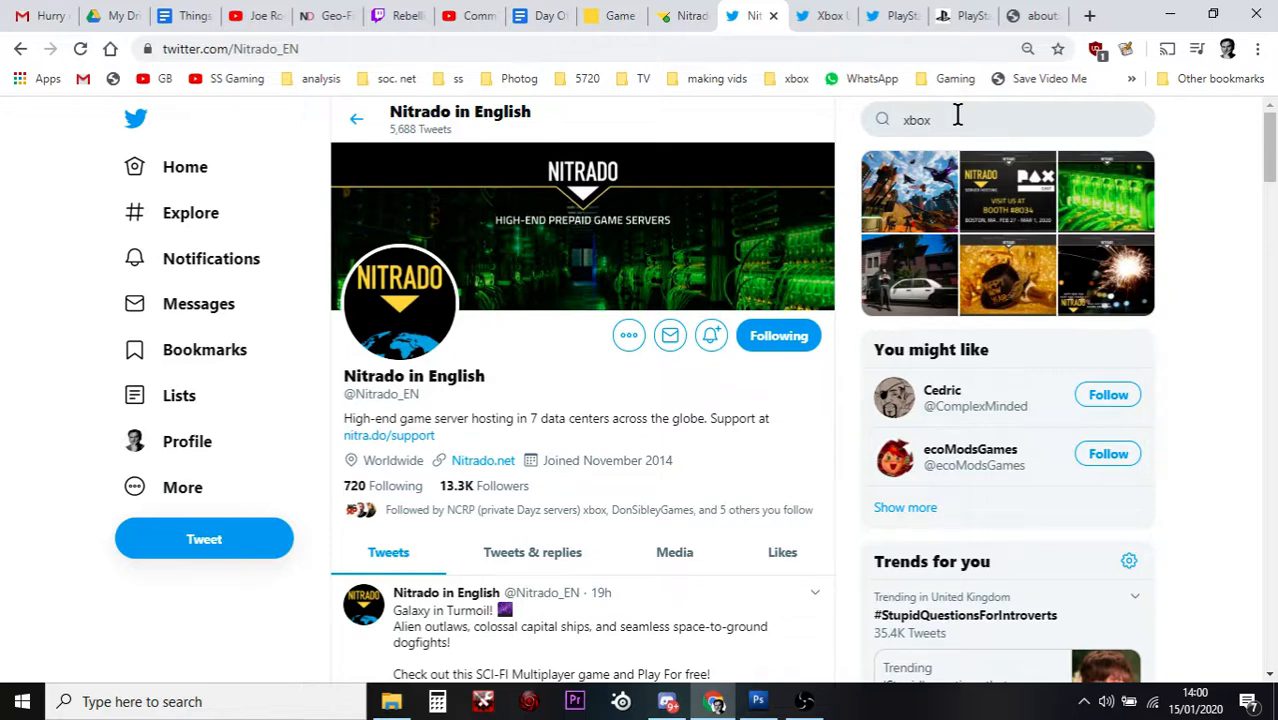
pyautogui.click(680, 16)
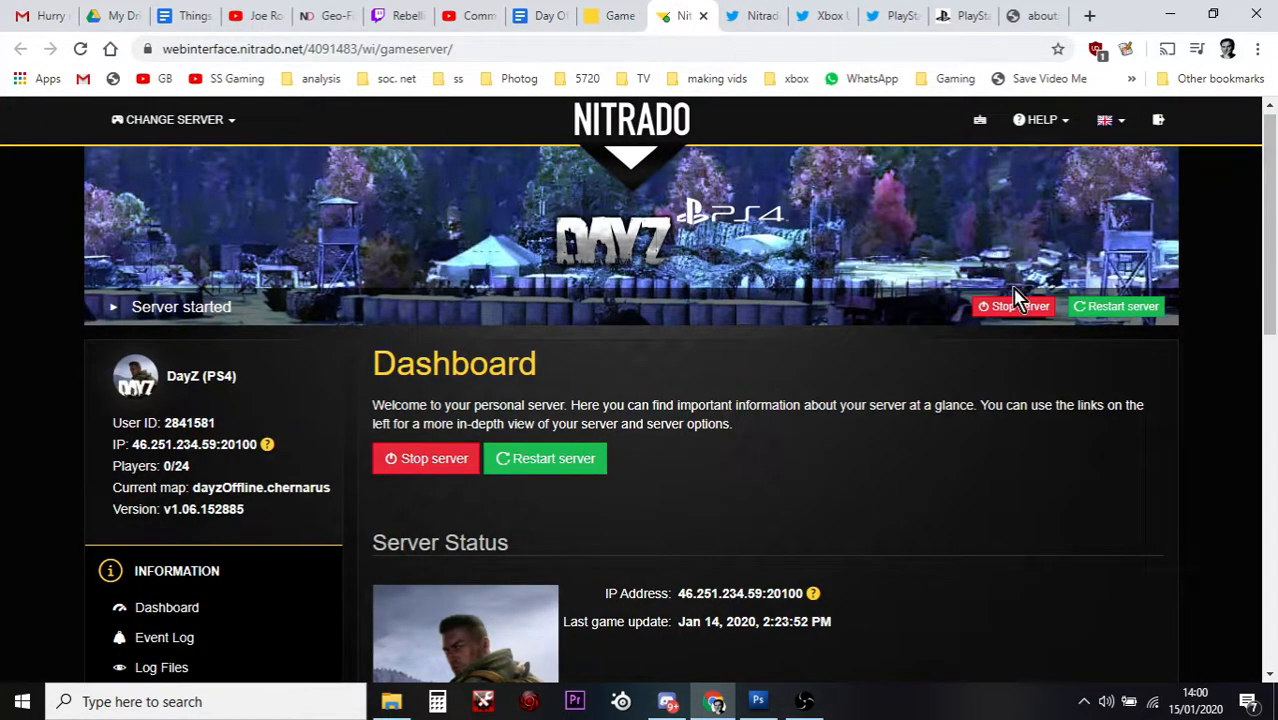
# Go to the server's General settings page showing mission and hostname
pyautogui.scroll(-3)
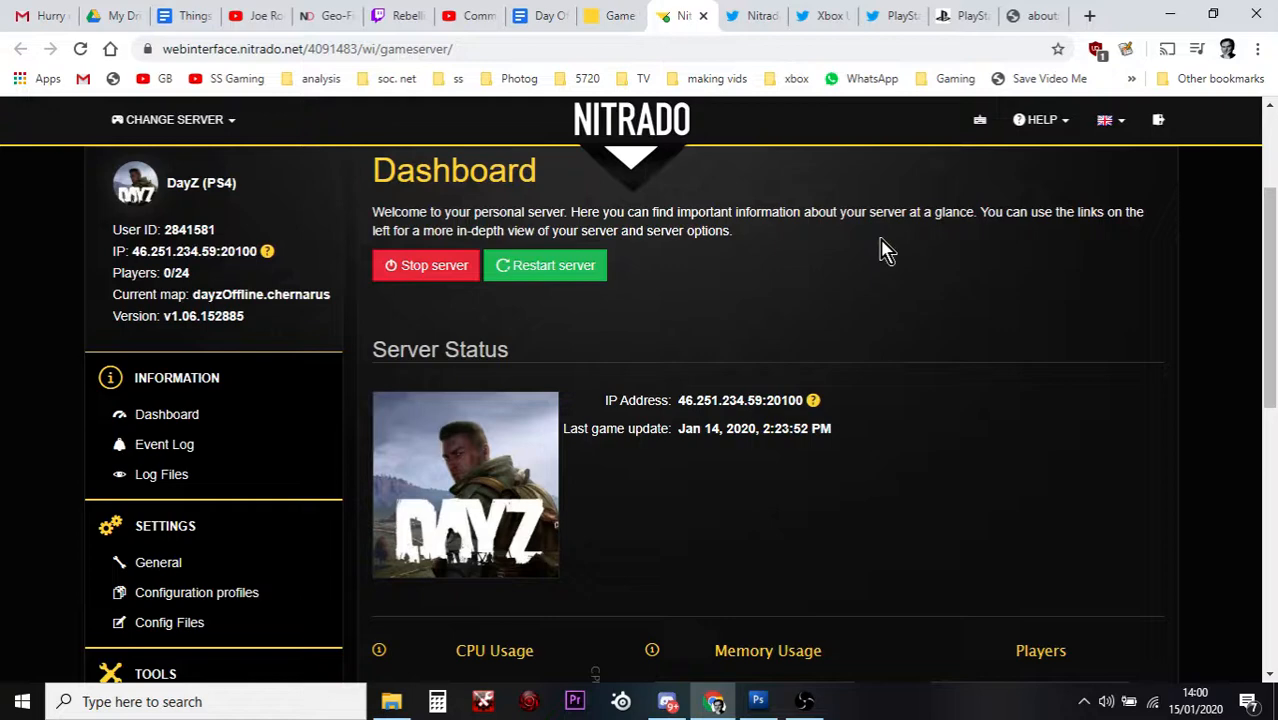
pyautogui.moveTo(158, 562)
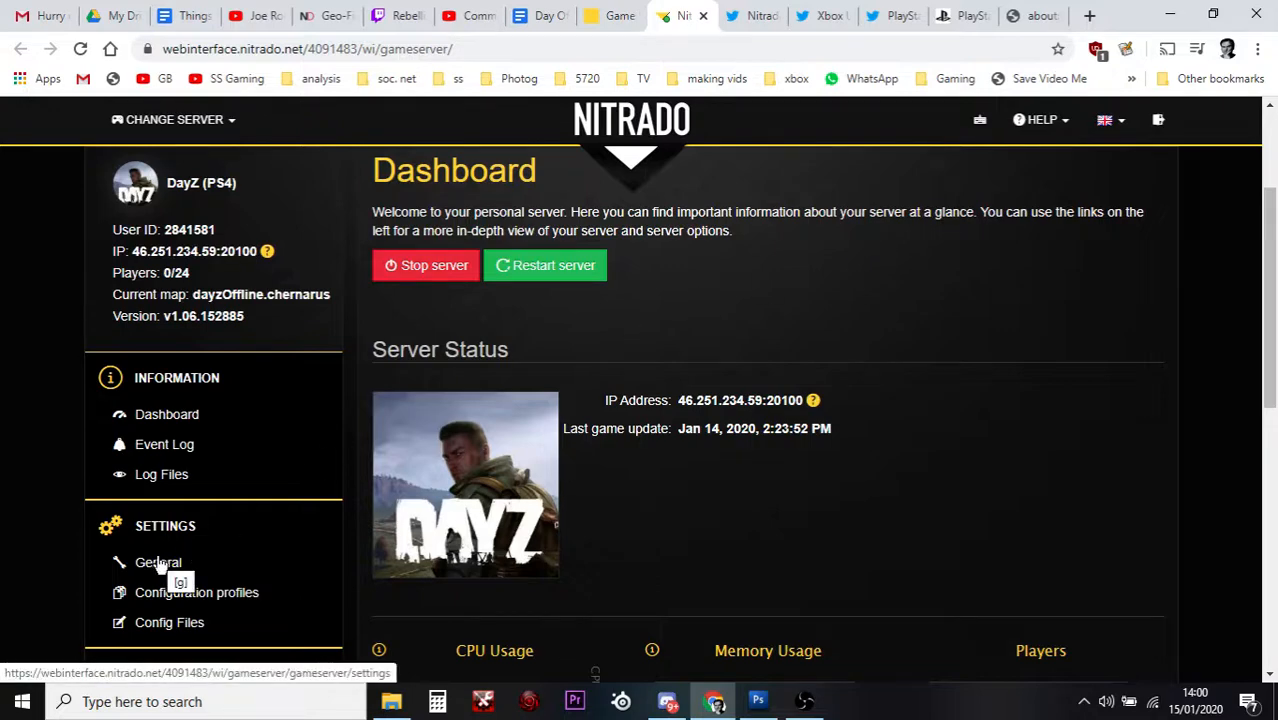
pyautogui.click(158, 562)
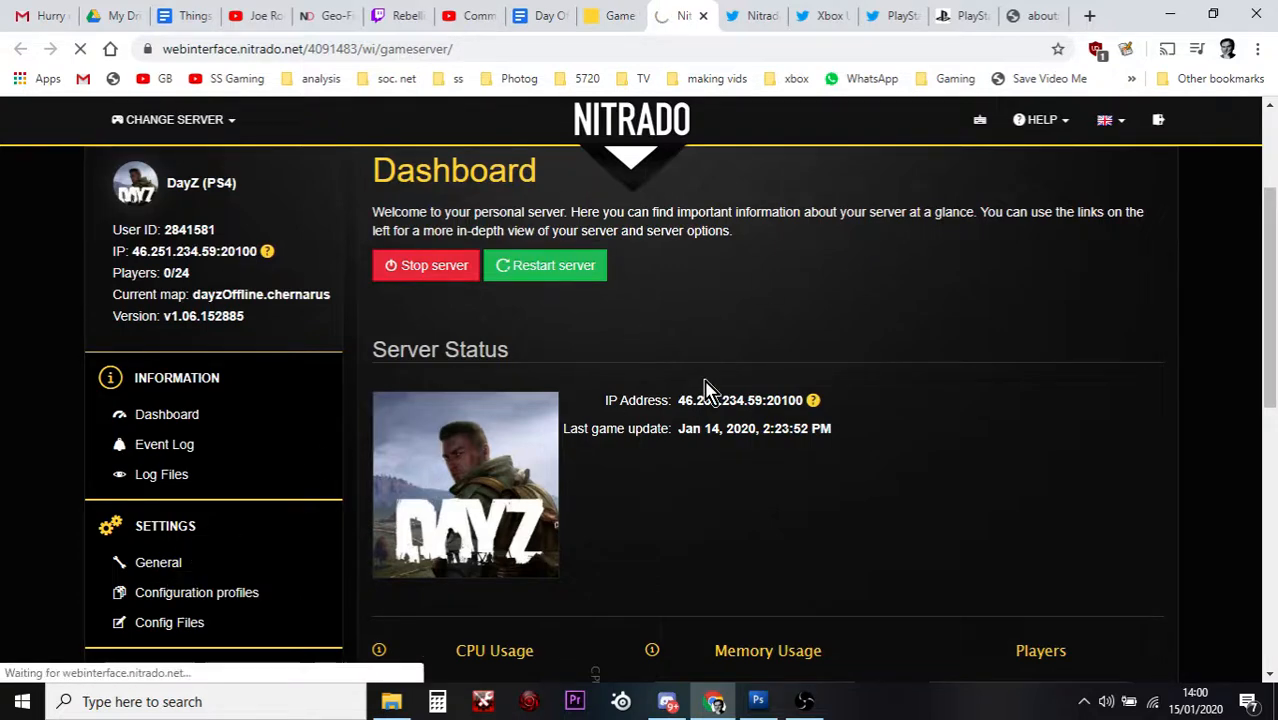
pyautogui.click(158, 562)
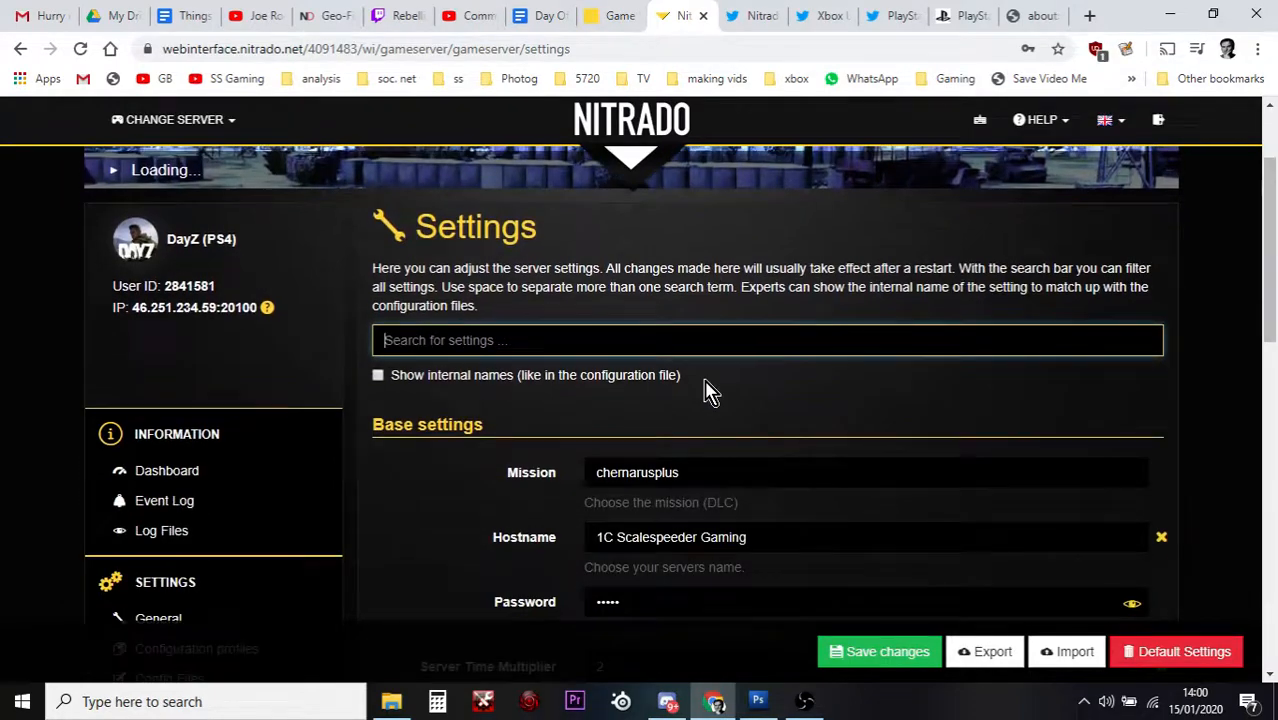
# Scroll the settings down to the Whitelist, then open Automated tasks listing restarts at 1 and 13
pyautogui.scroll(-3)
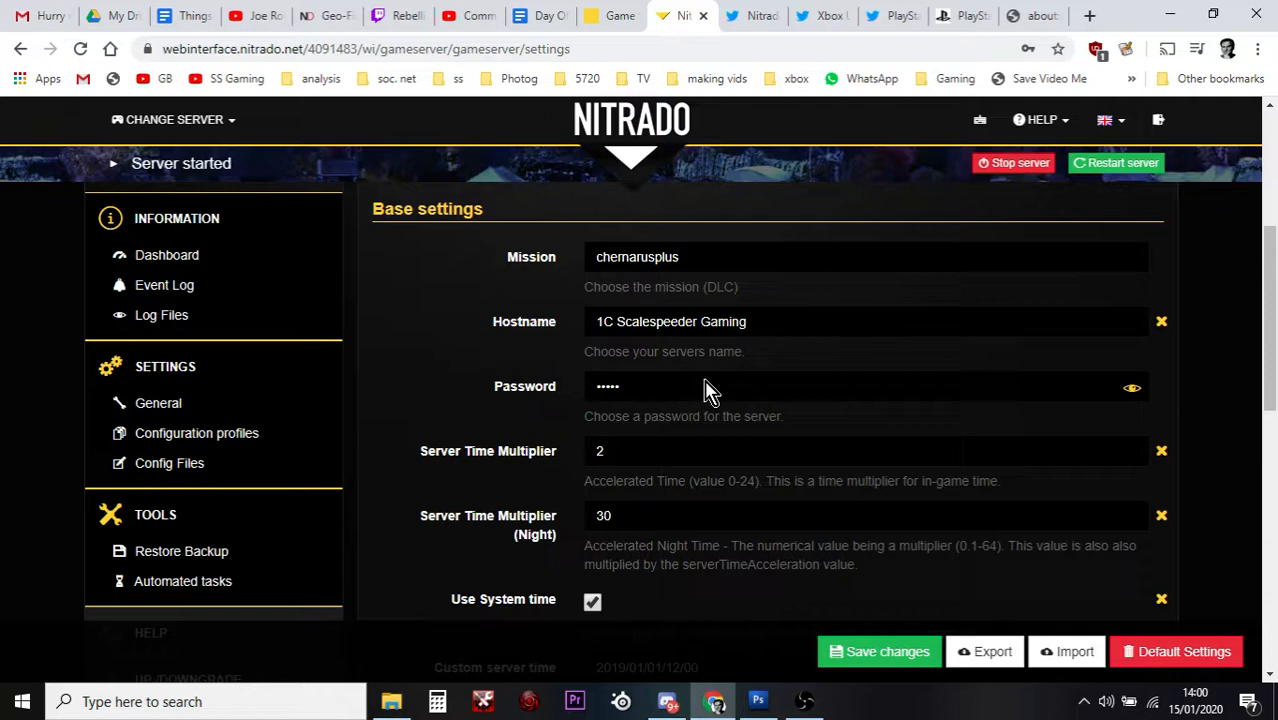
pyautogui.scroll(-3)
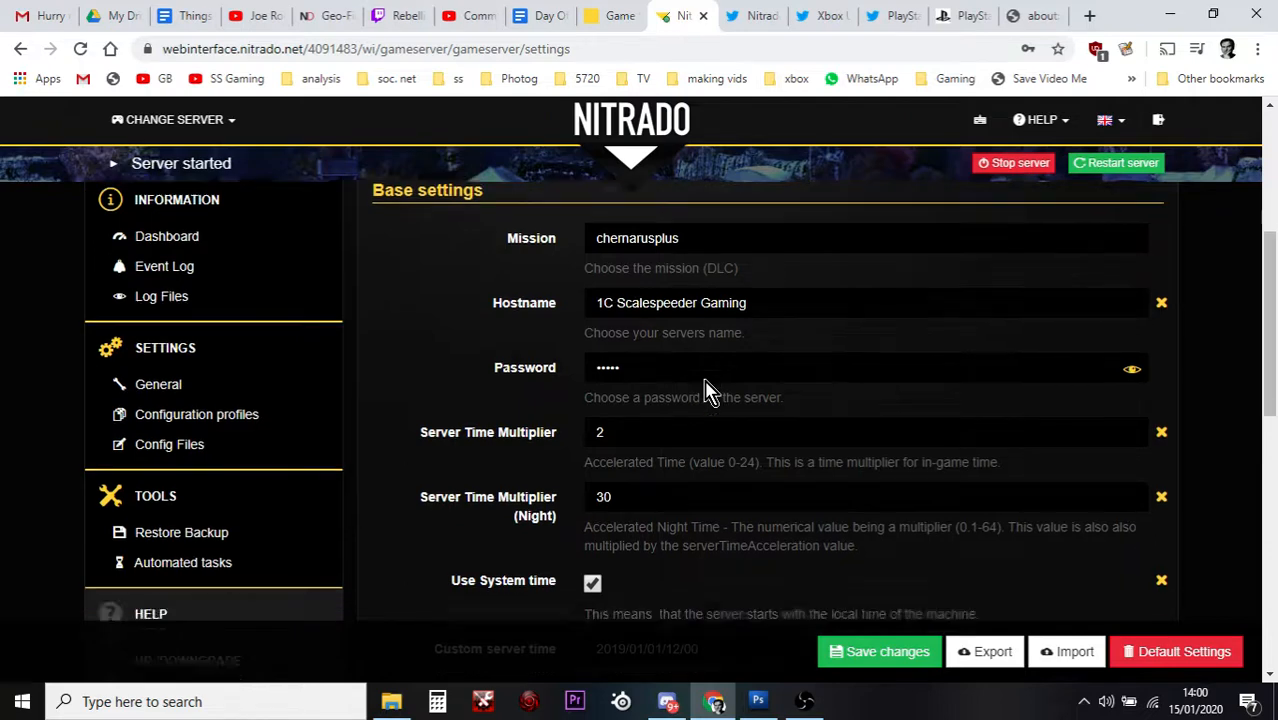
pyautogui.scroll(-3)
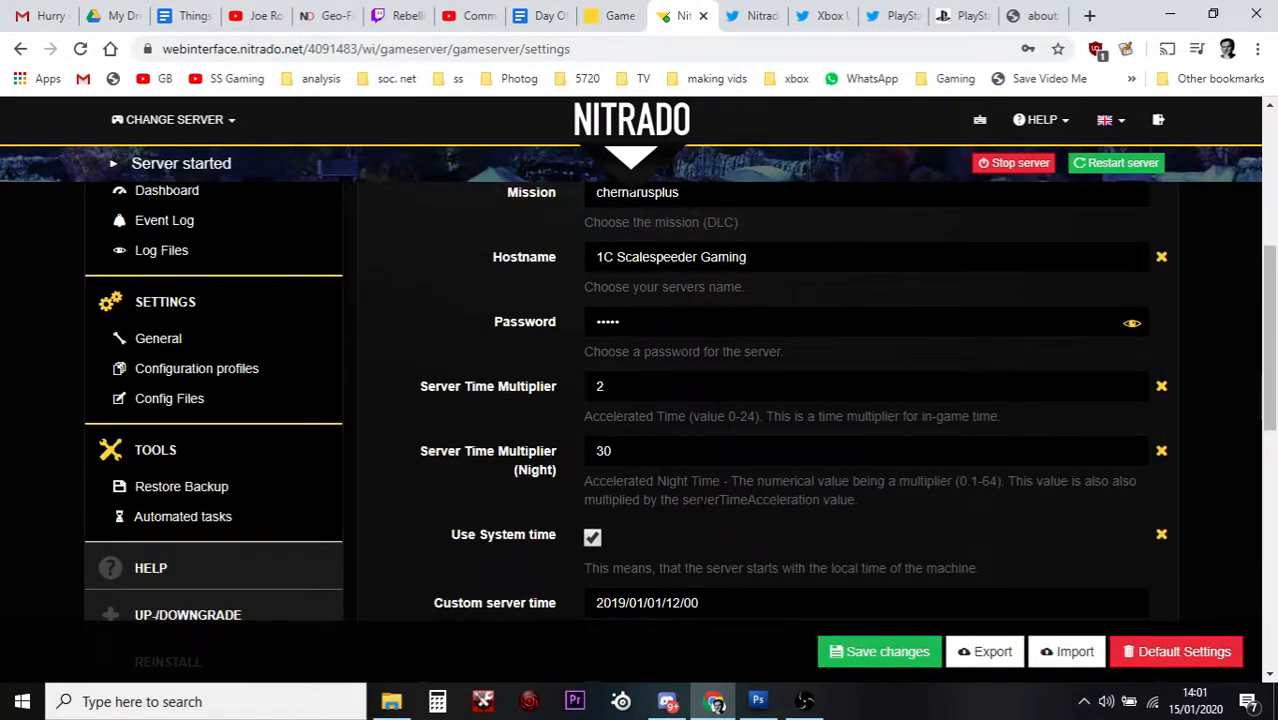
pyautogui.scroll(-3)
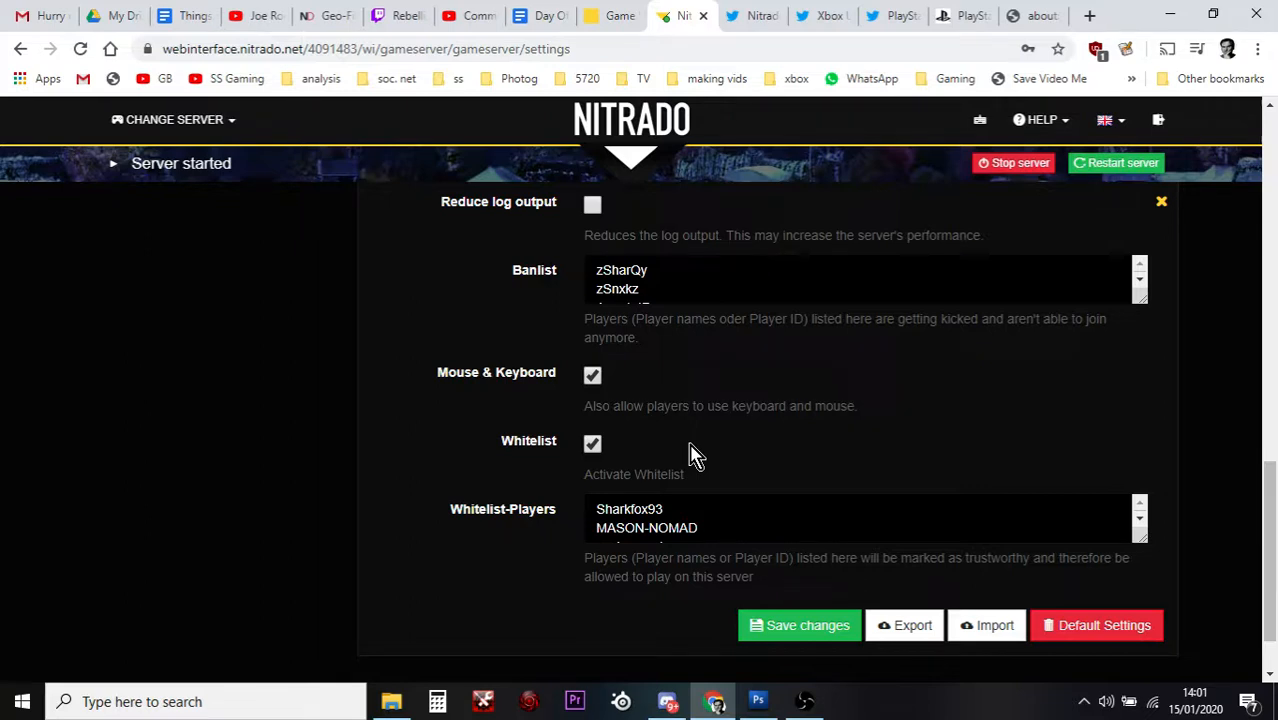
pyautogui.moveTo(878, 503)
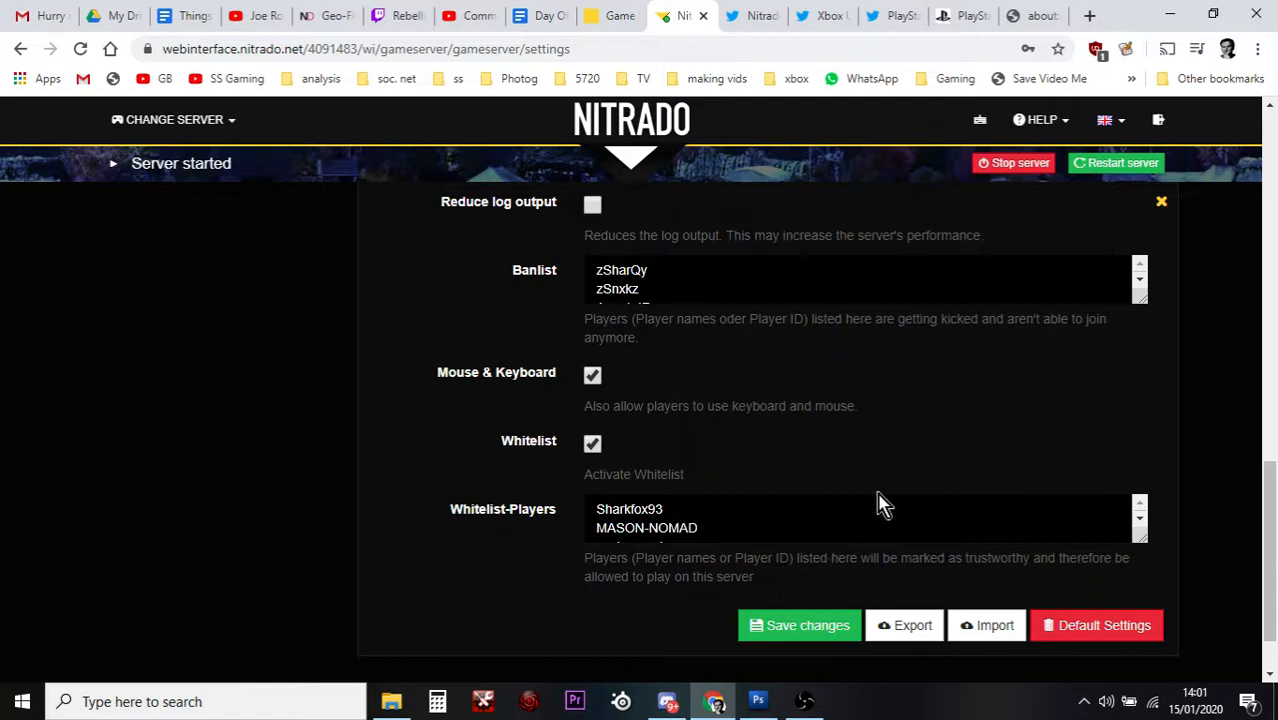
pyautogui.moveTo(883, 503)
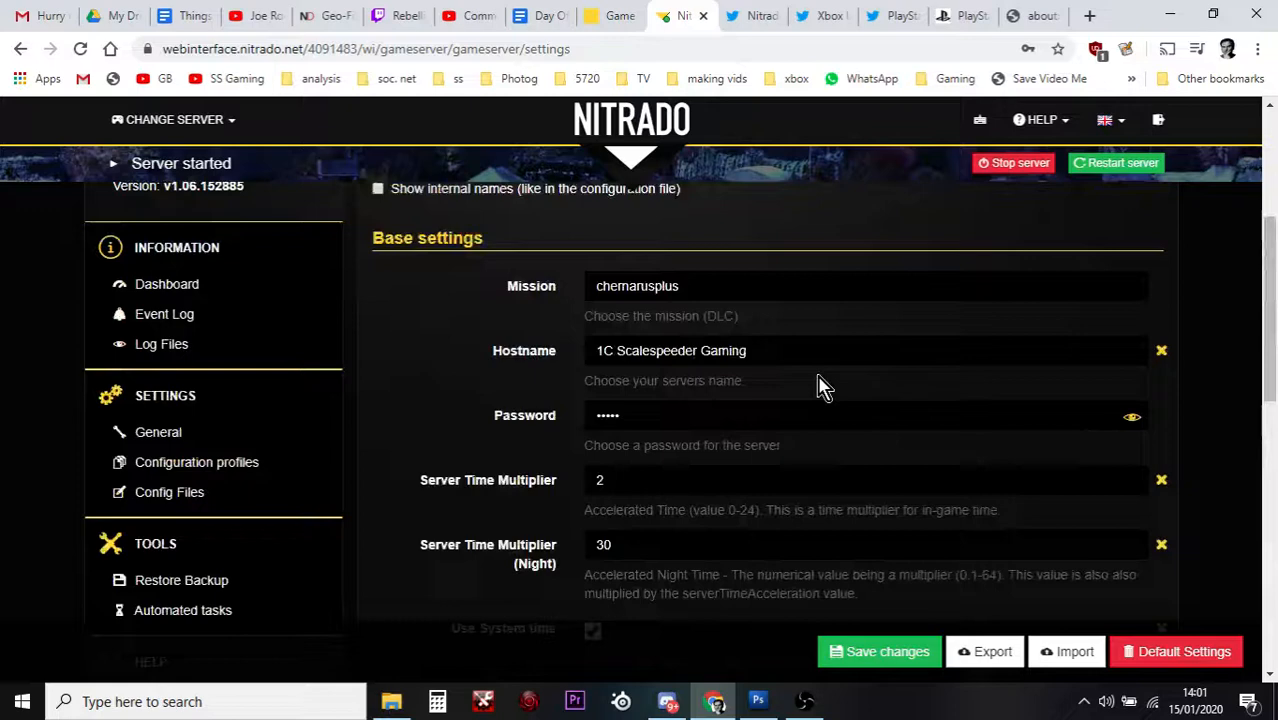
pyautogui.scroll(-3)
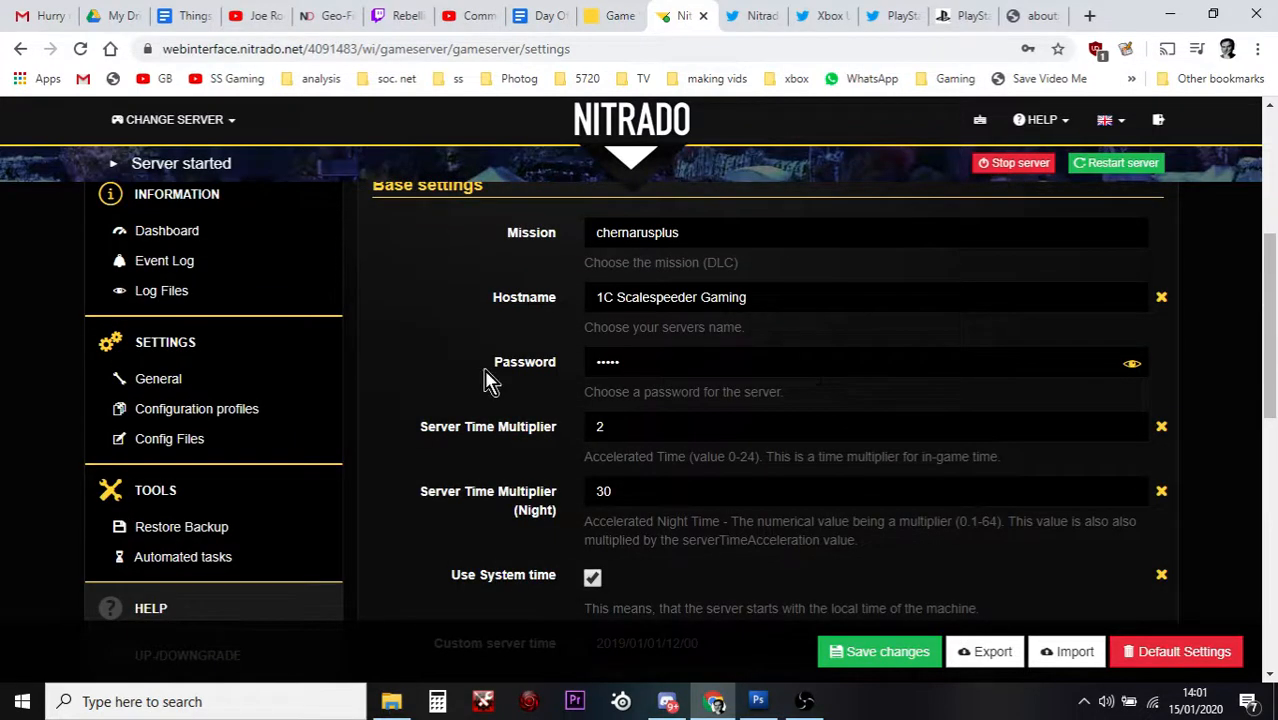
pyautogui.click(182, 556)
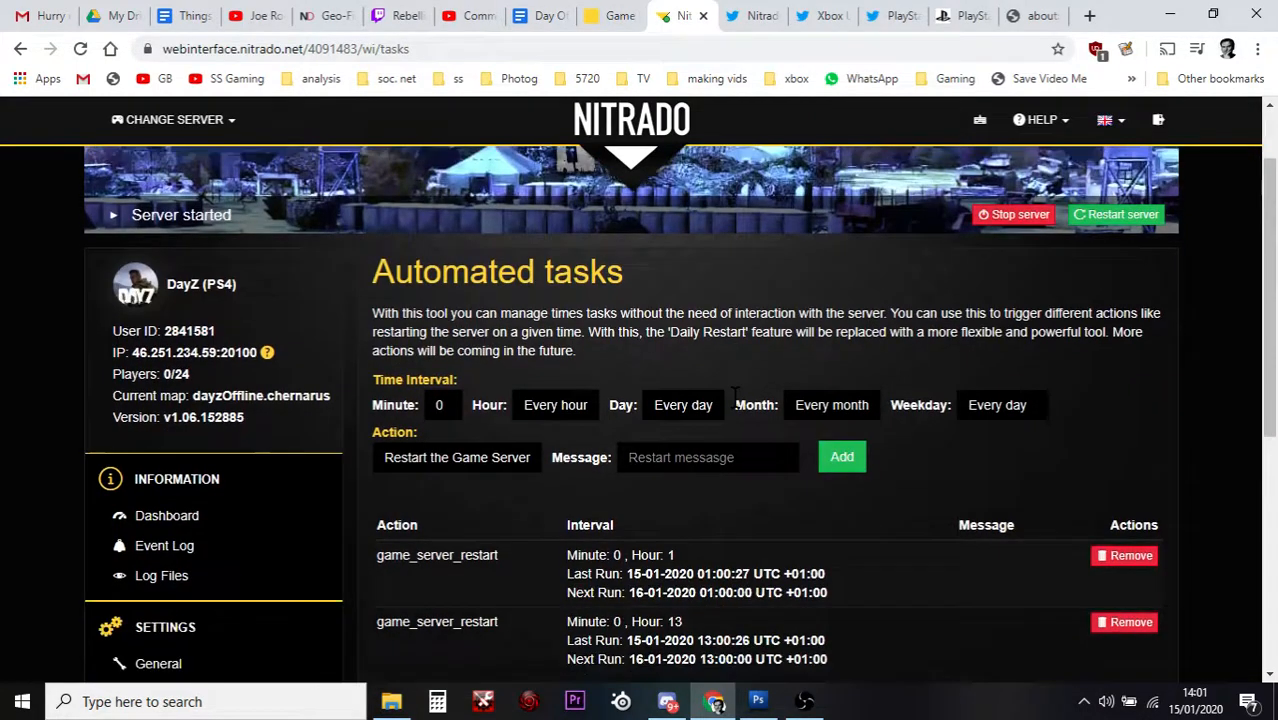
pyautogui.scroll(-3)
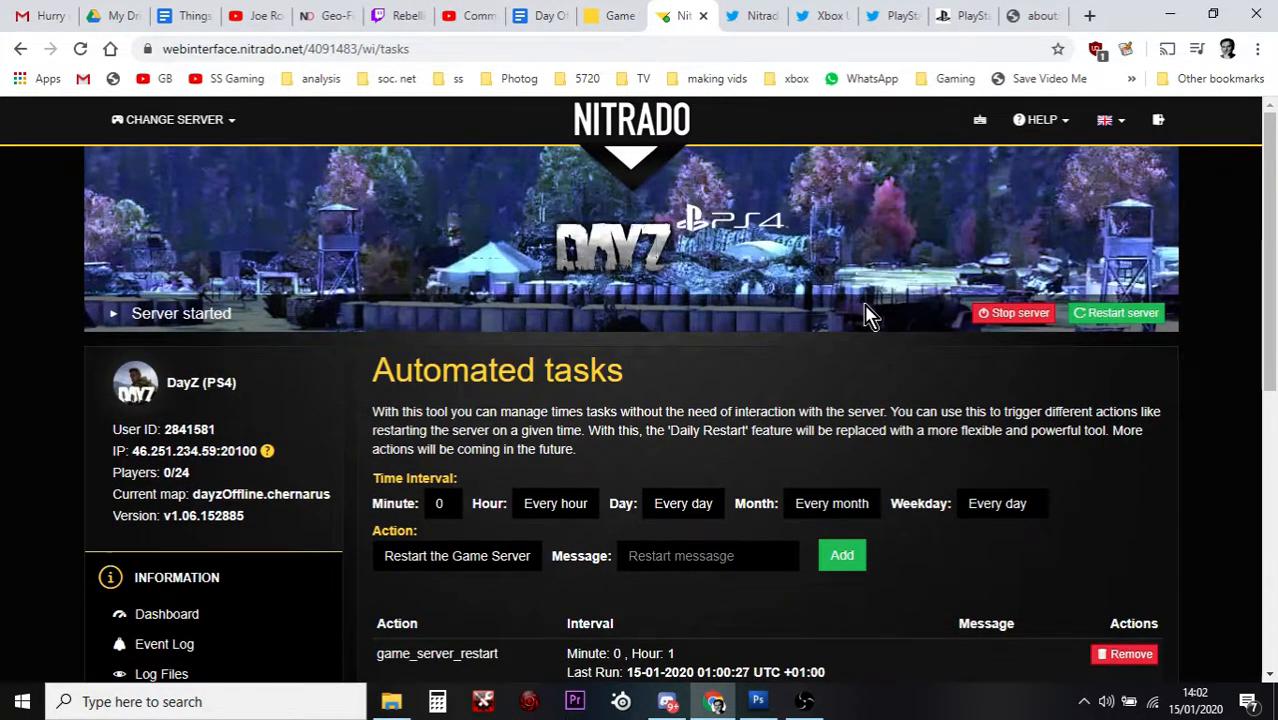
pyautogui.moveTo(855, 42)
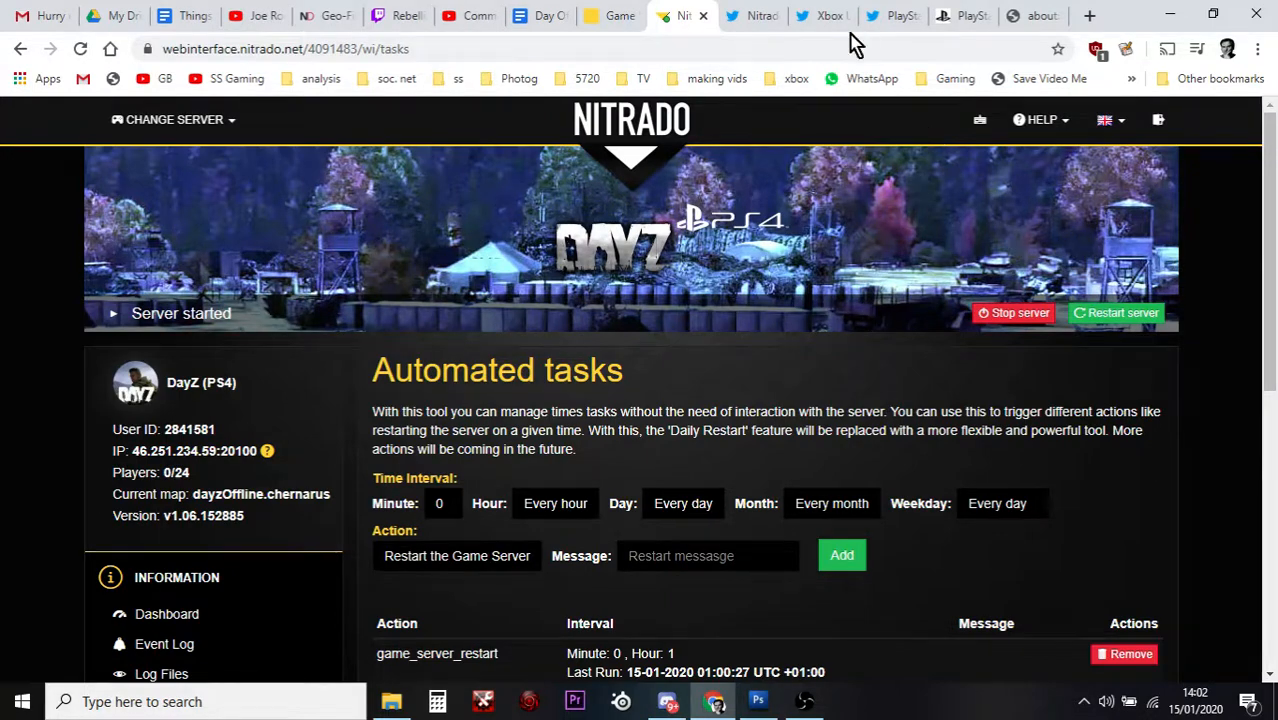
pyautogui.click(822, 15)
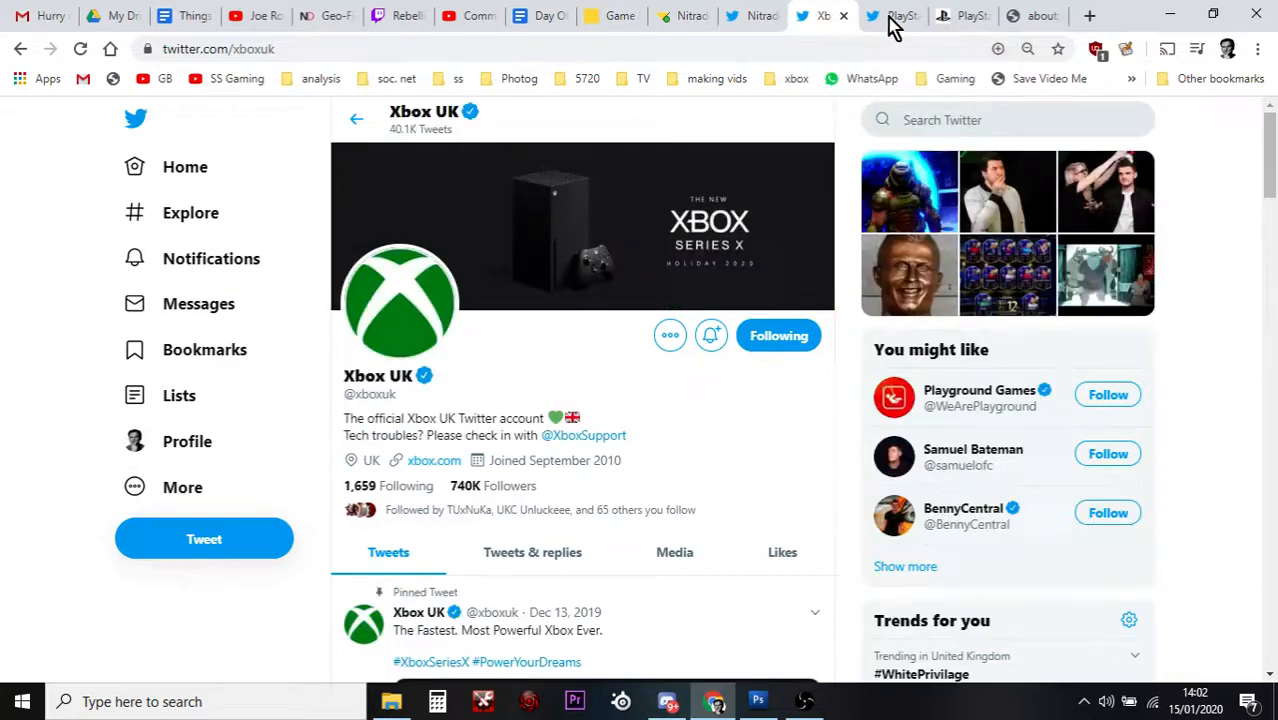
# Switch to the Nitrado game server list tab
pyautogui.click(682, 16)
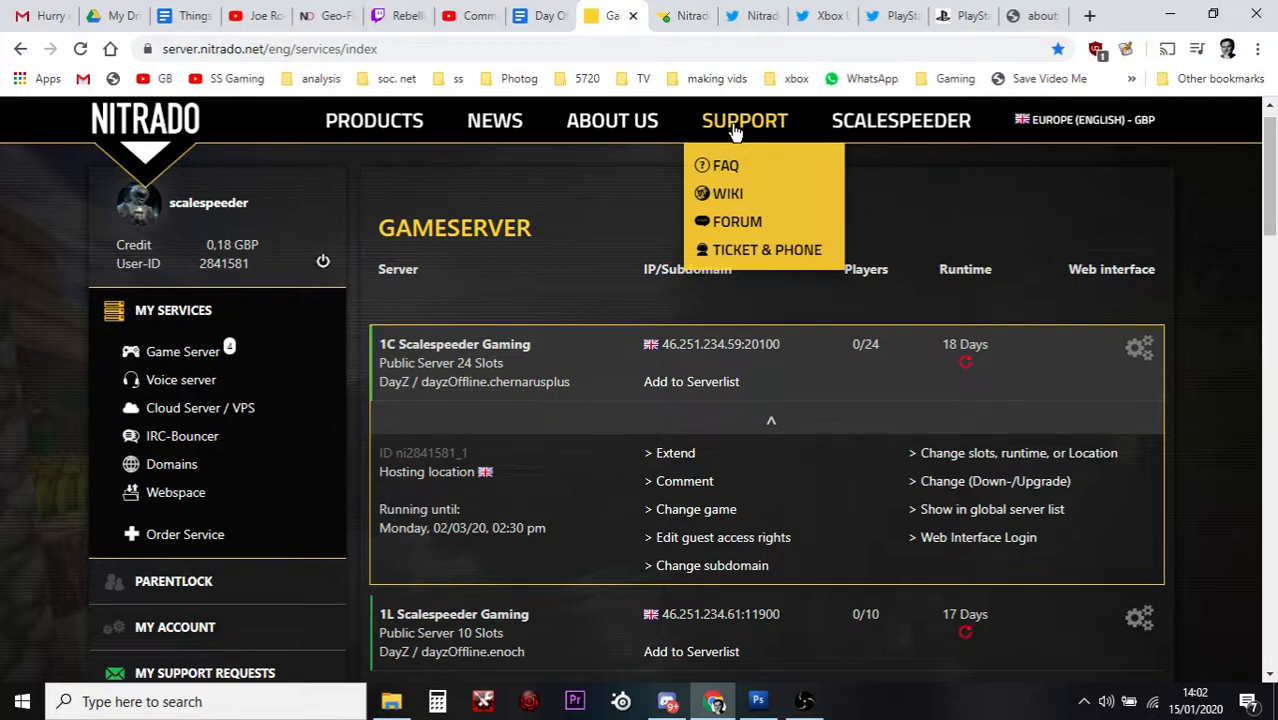
pyautogui.moveTo(740, 155)
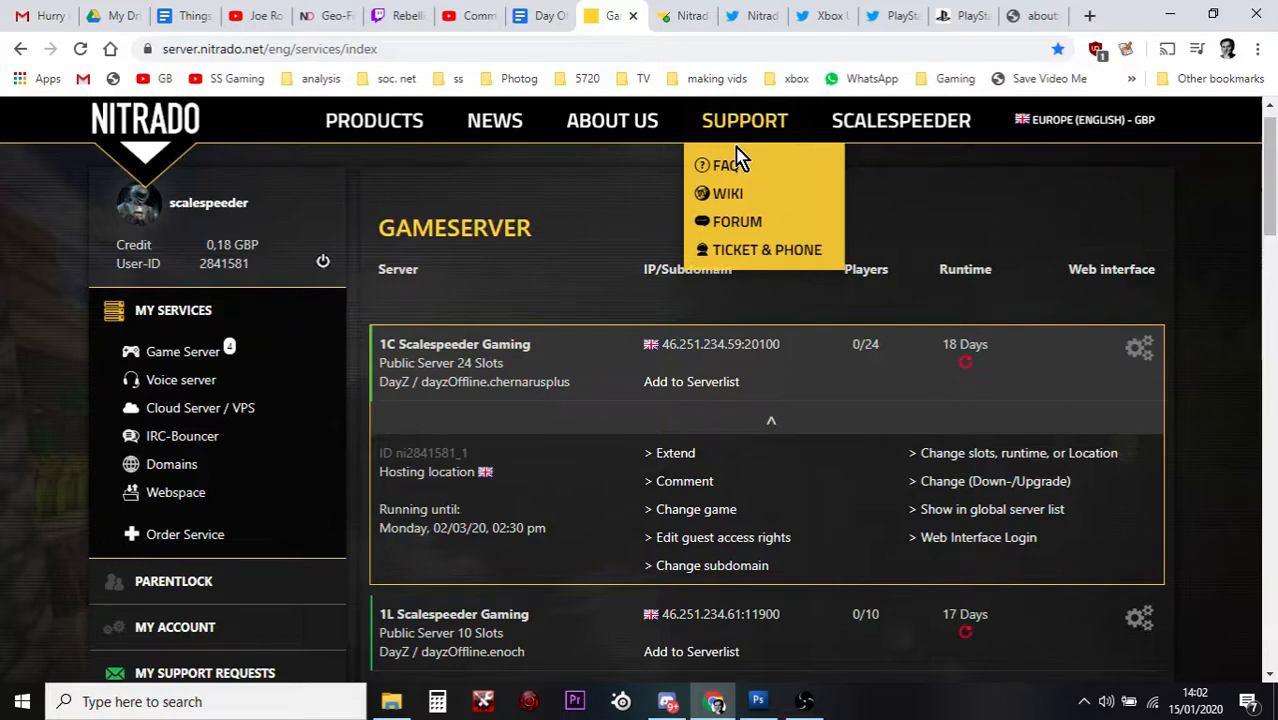
# Choose TICKET & PHONE from the SUPPORT menu
pyautogui.click(767, 249)
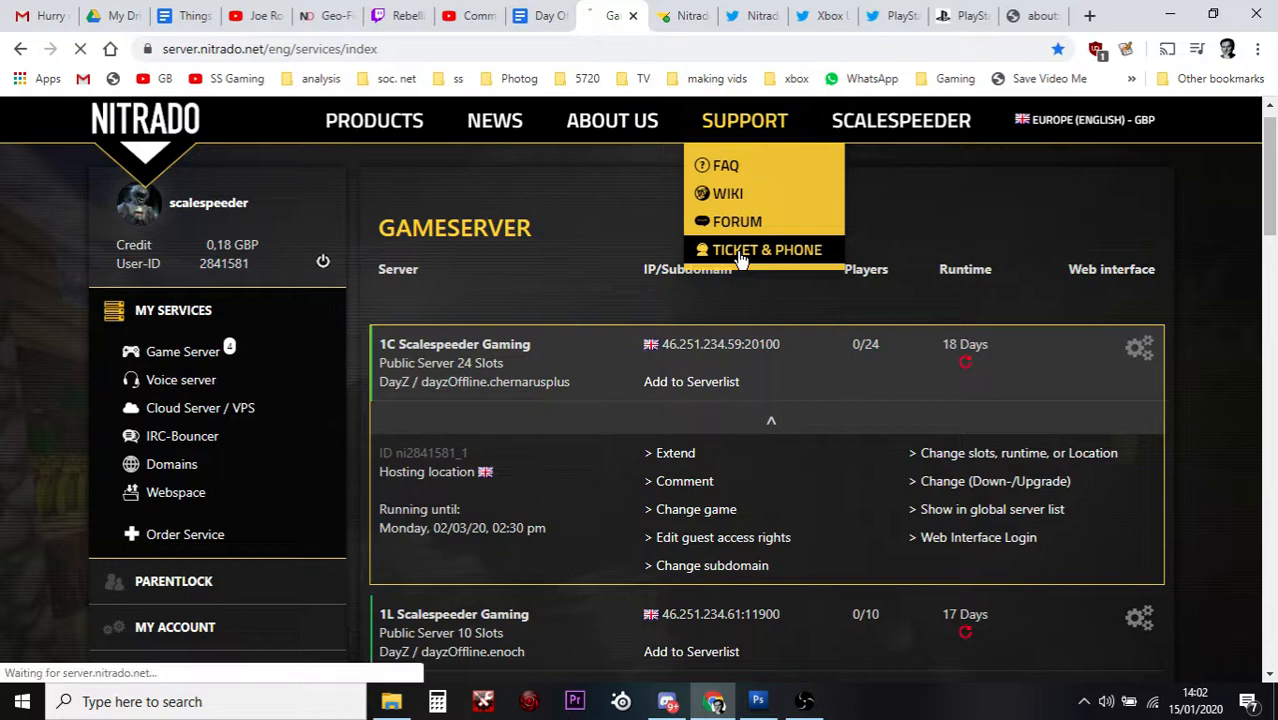
pyautogui.click(767, 250)
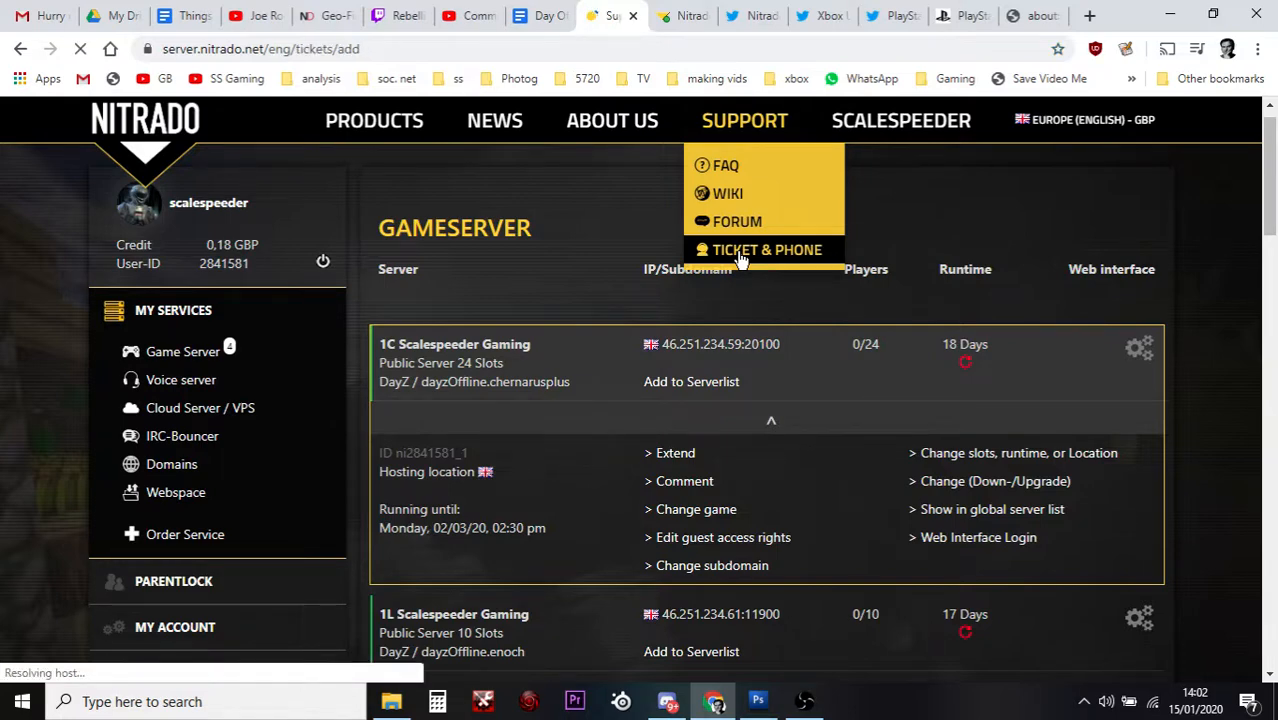
# Load the Support Assistant and scroll through its Phone Hotline and Skype sections
pyautogui.click(767, 249)
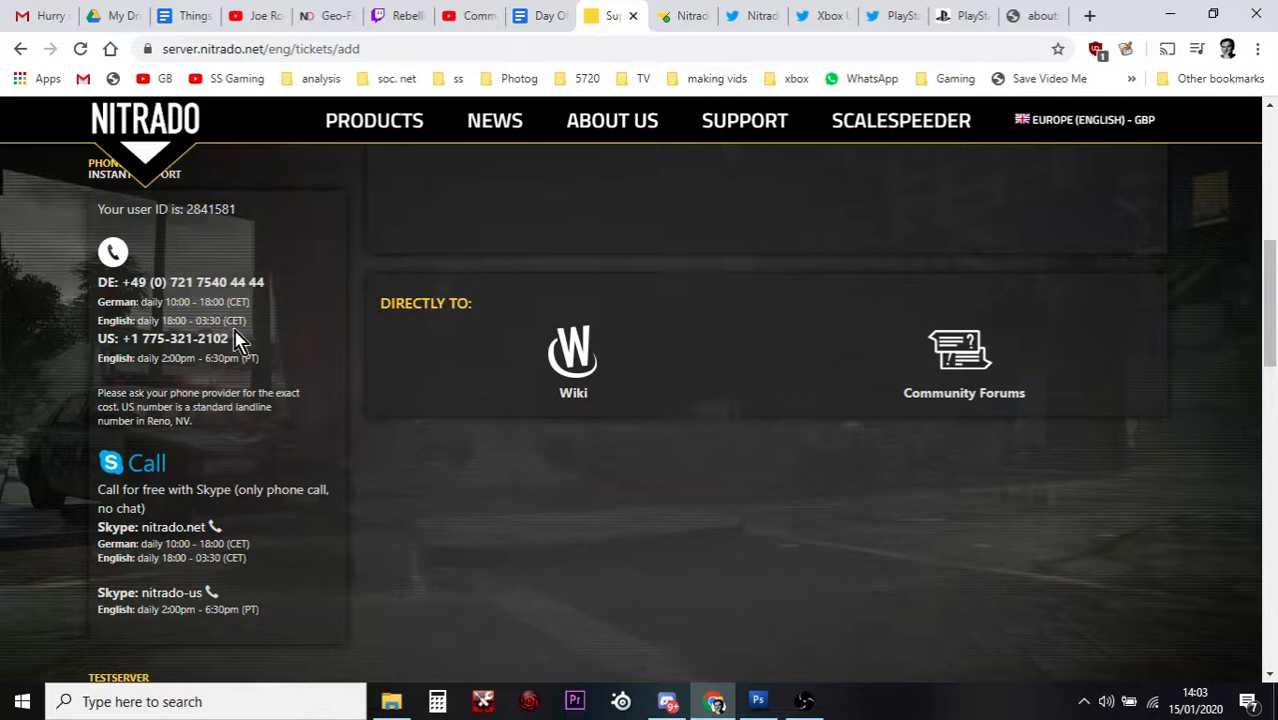
pyautogui.moveTo(203, 390)
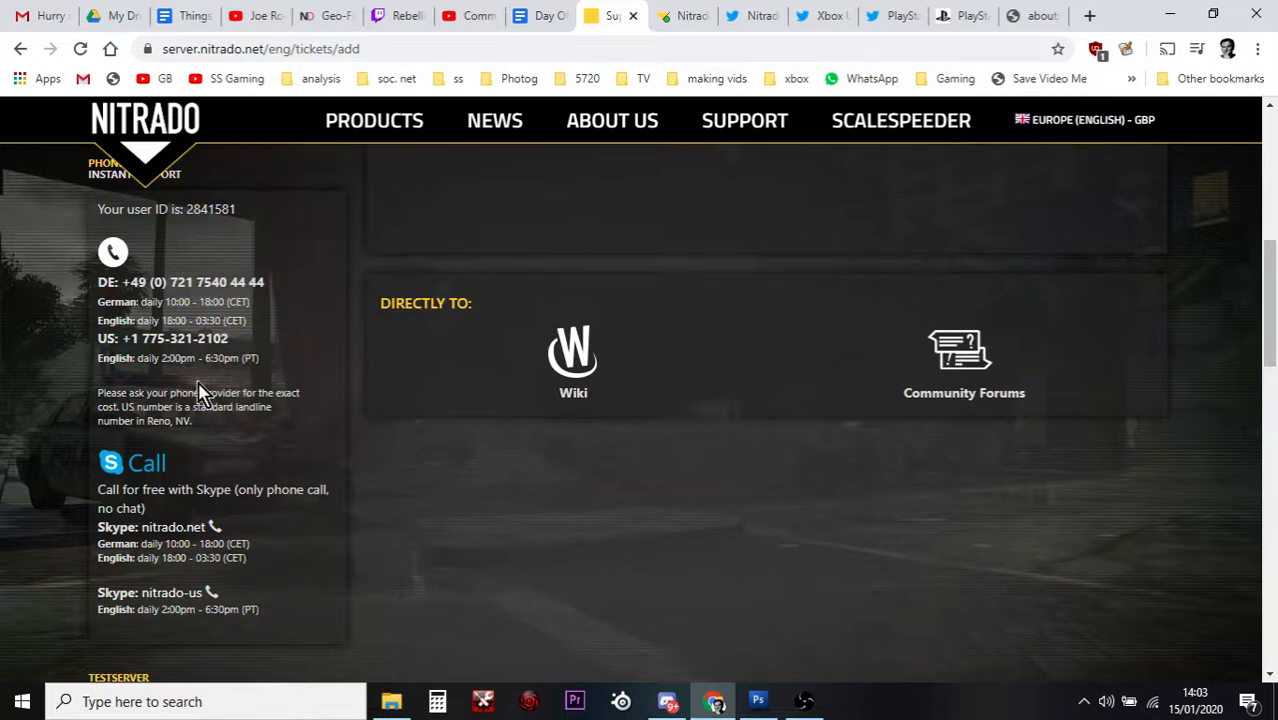
pyautogui.scroll(-3)
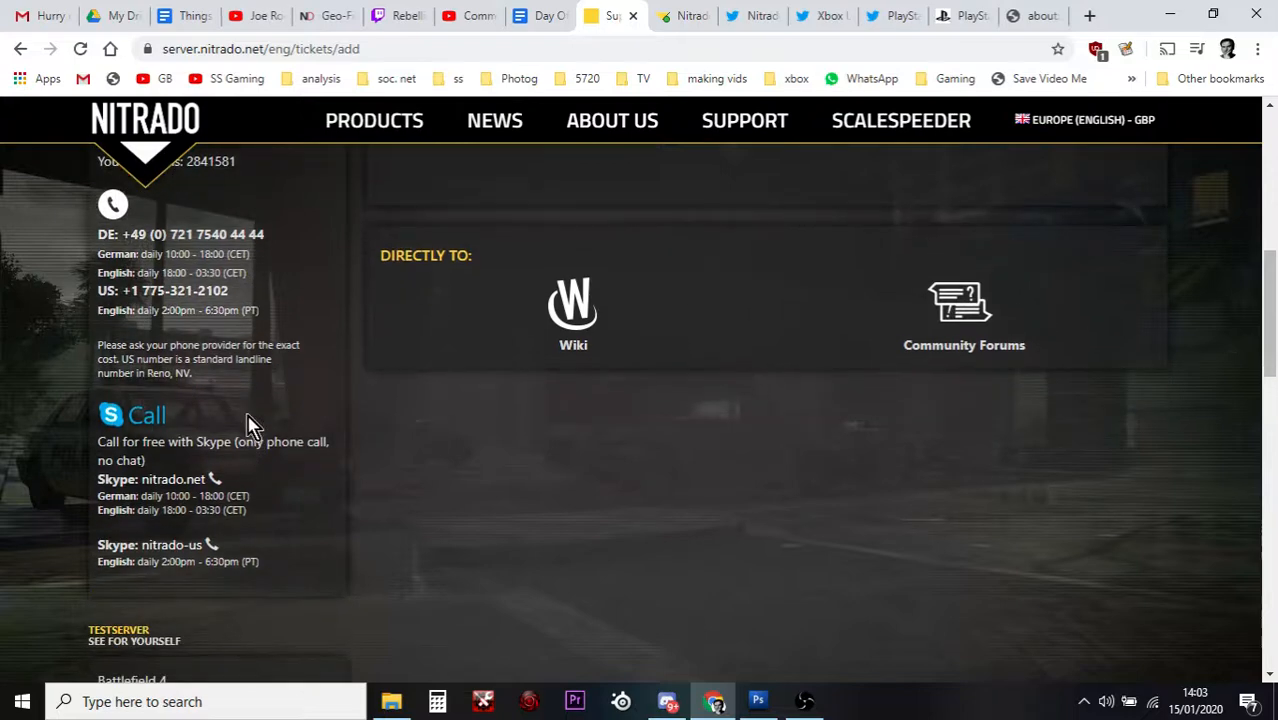
pyautogui.moveTo(185, 525)
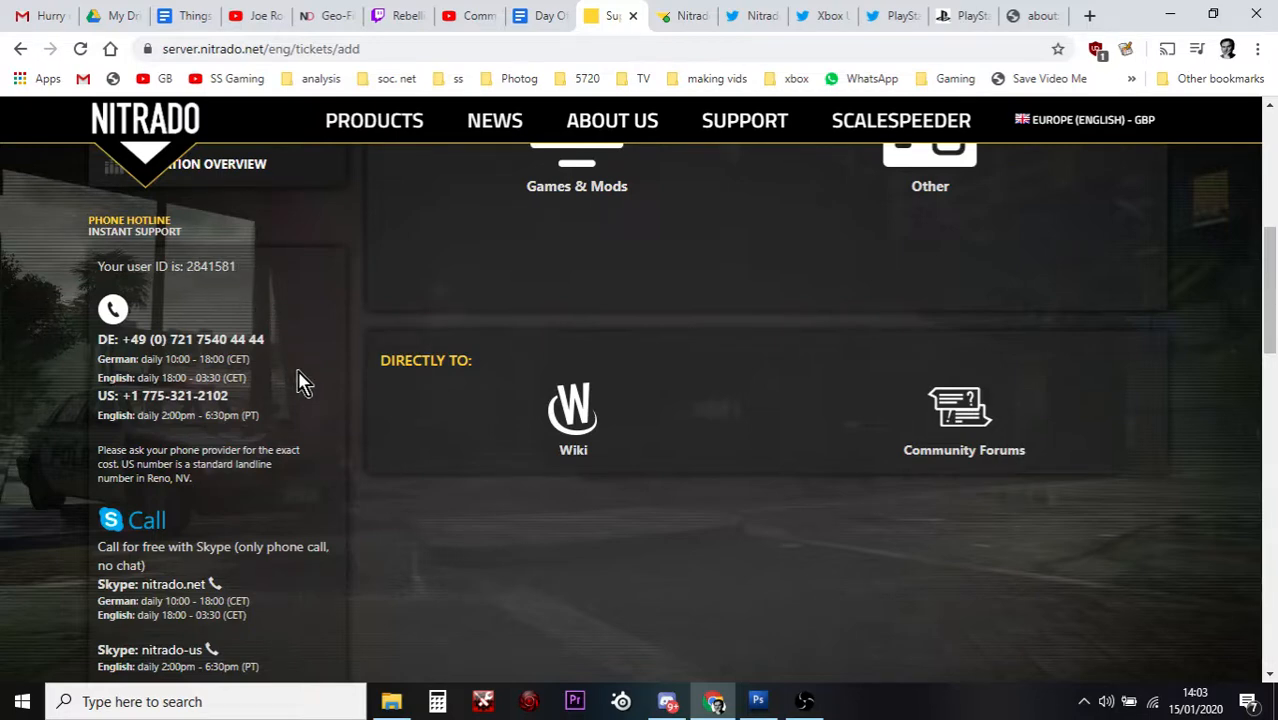
pyautogui.scroll(-3)
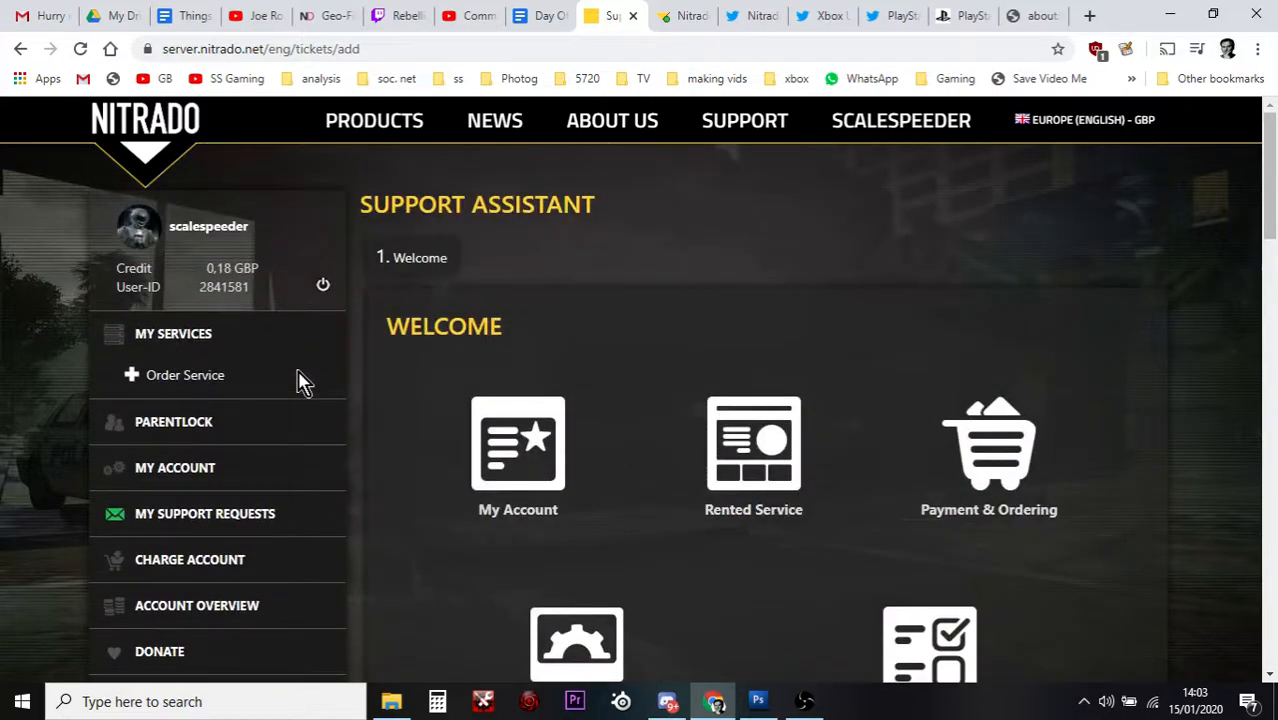
# Pick the Games & Mods category to reach the Contact step with hotline numbers
pyautogui.scroll(-3)
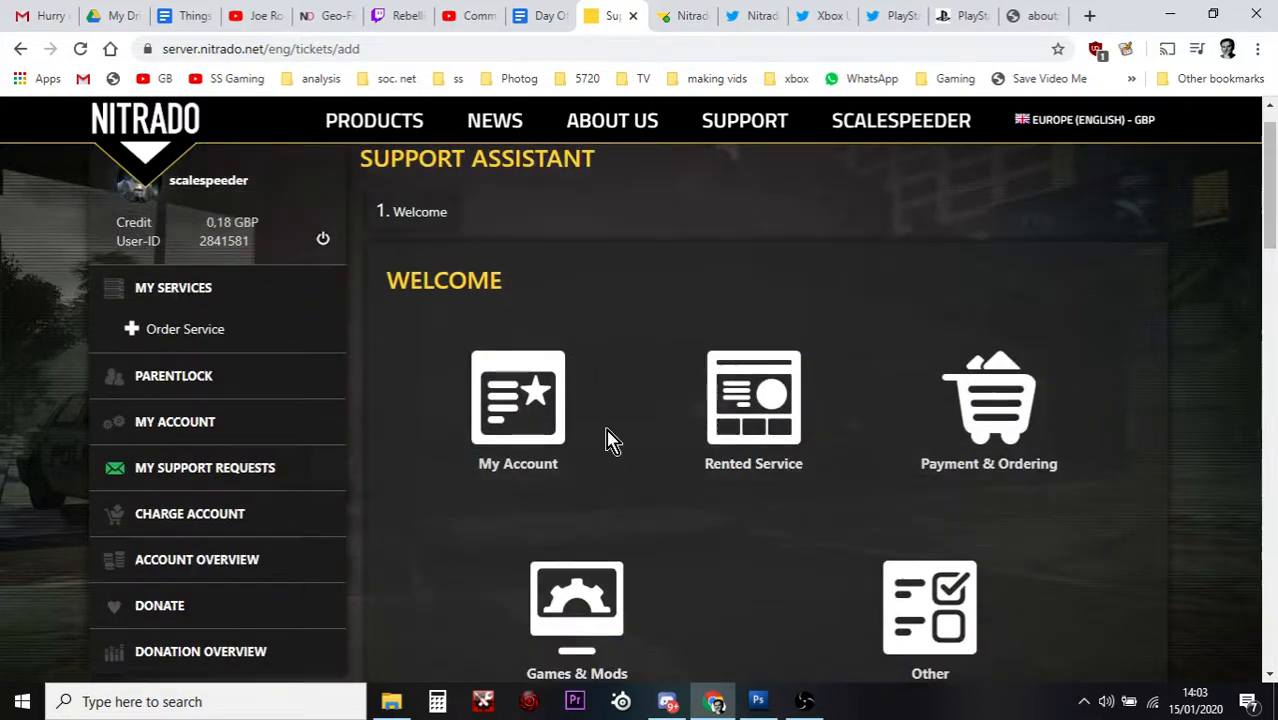
pyautogui.moveTo(685, 405)
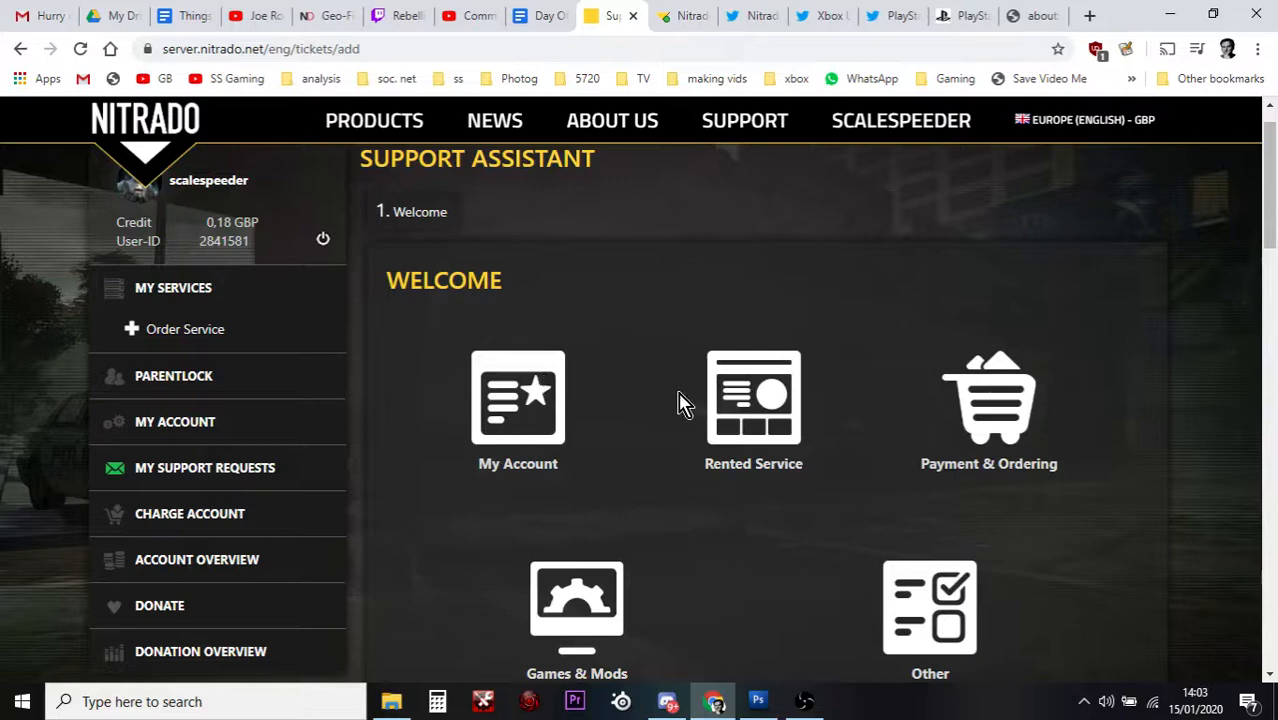
pyautogui.scroll(-3)
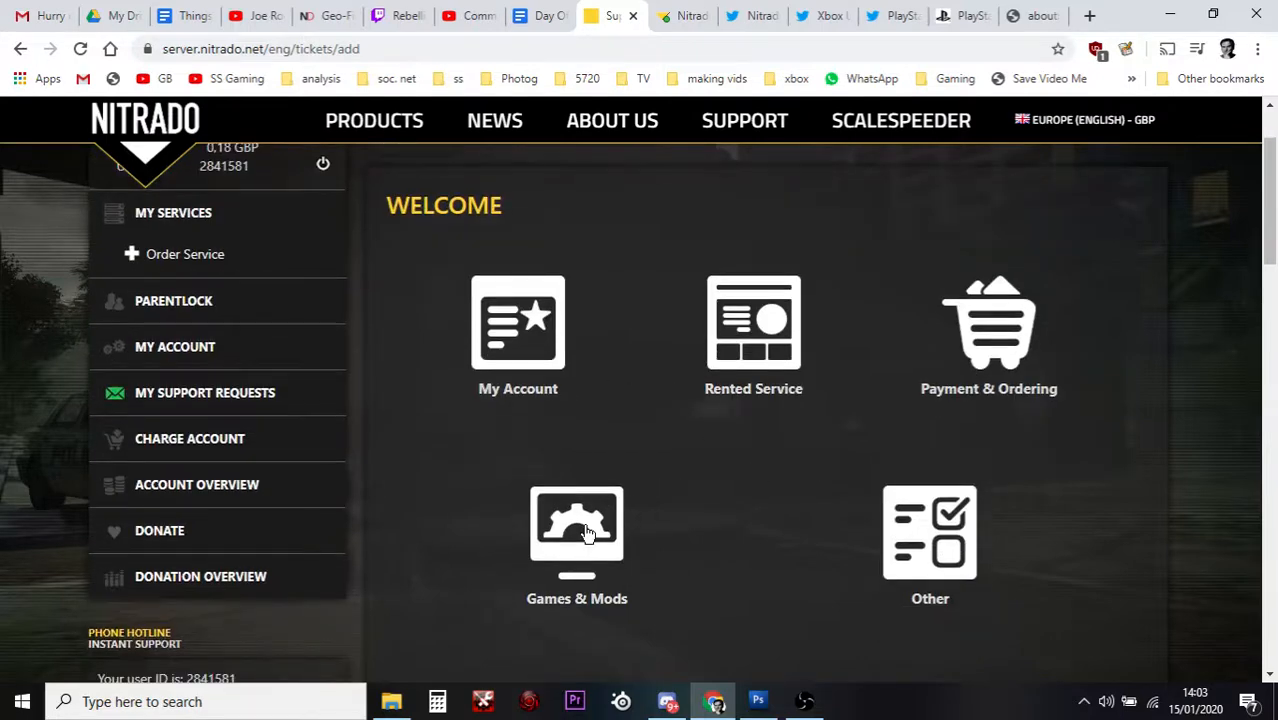
pyautogui.click(576, 530)
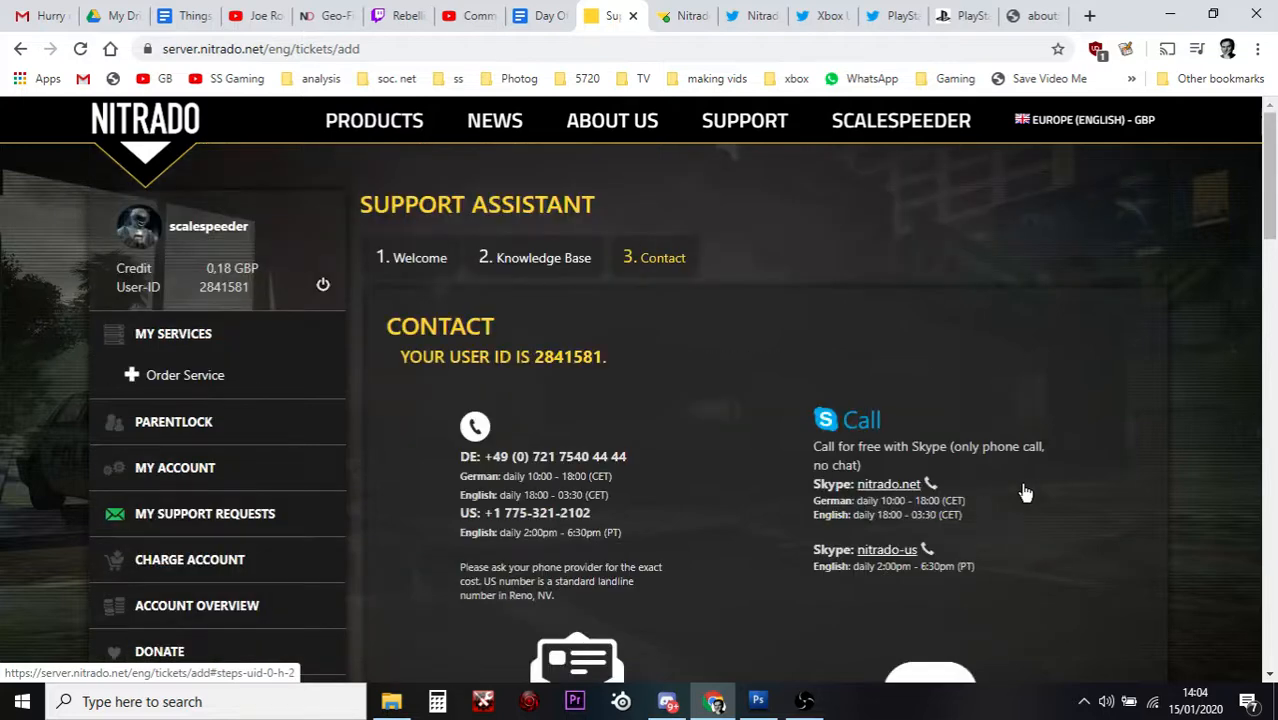
# Open Restore Backup under Tools to list the dated server backups
pyautogui.scroll(-3)
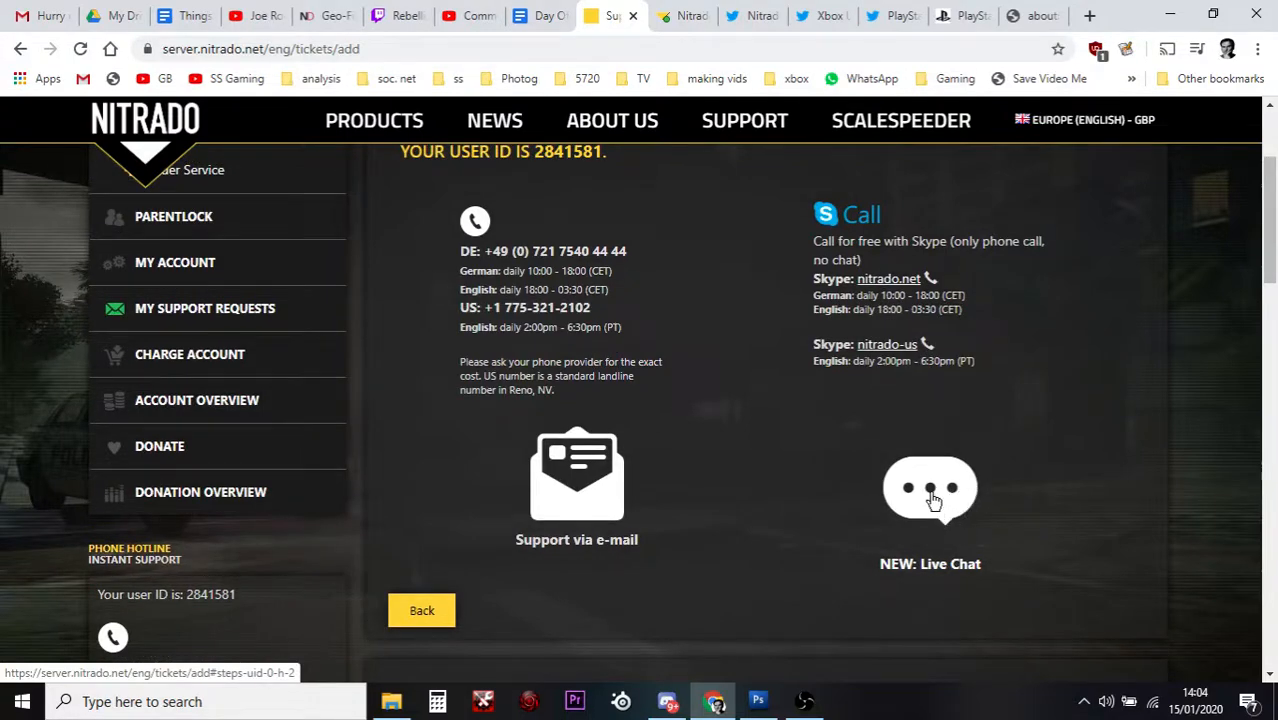
pyautogui.moveTo(849, 512)
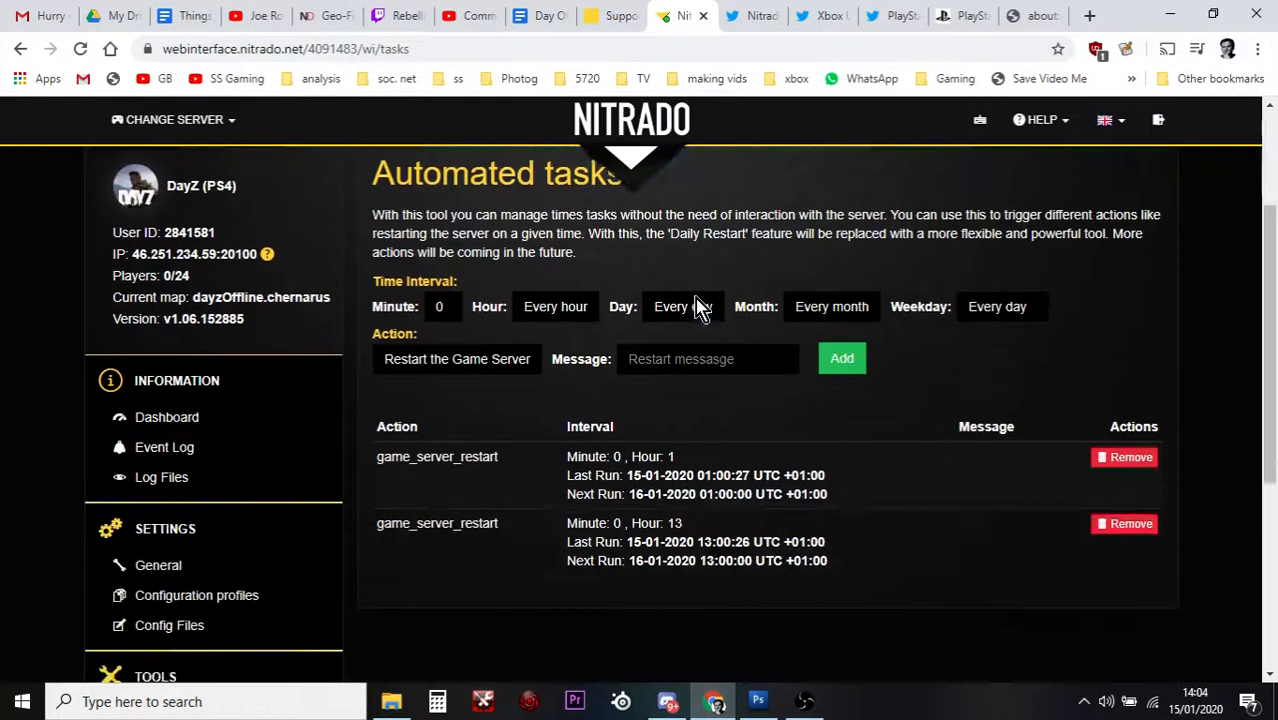
pyautogui.scroll(-3)
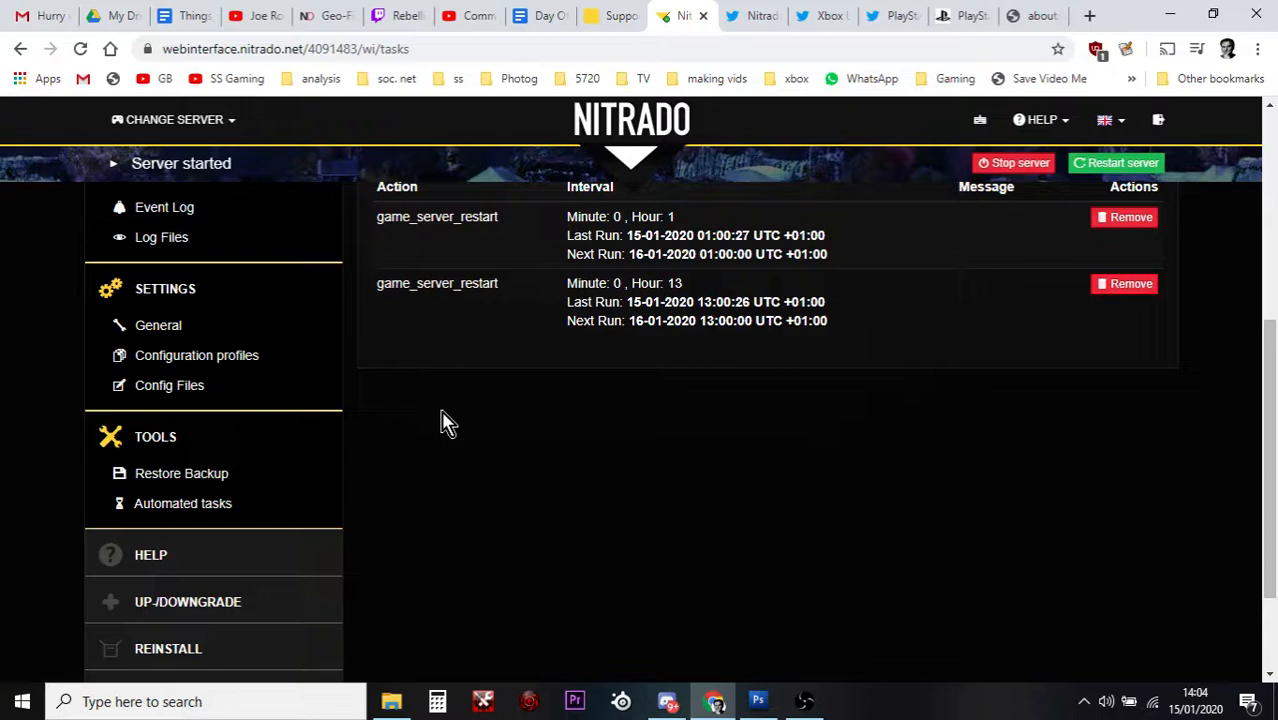
pyautogui.click(181, 473)
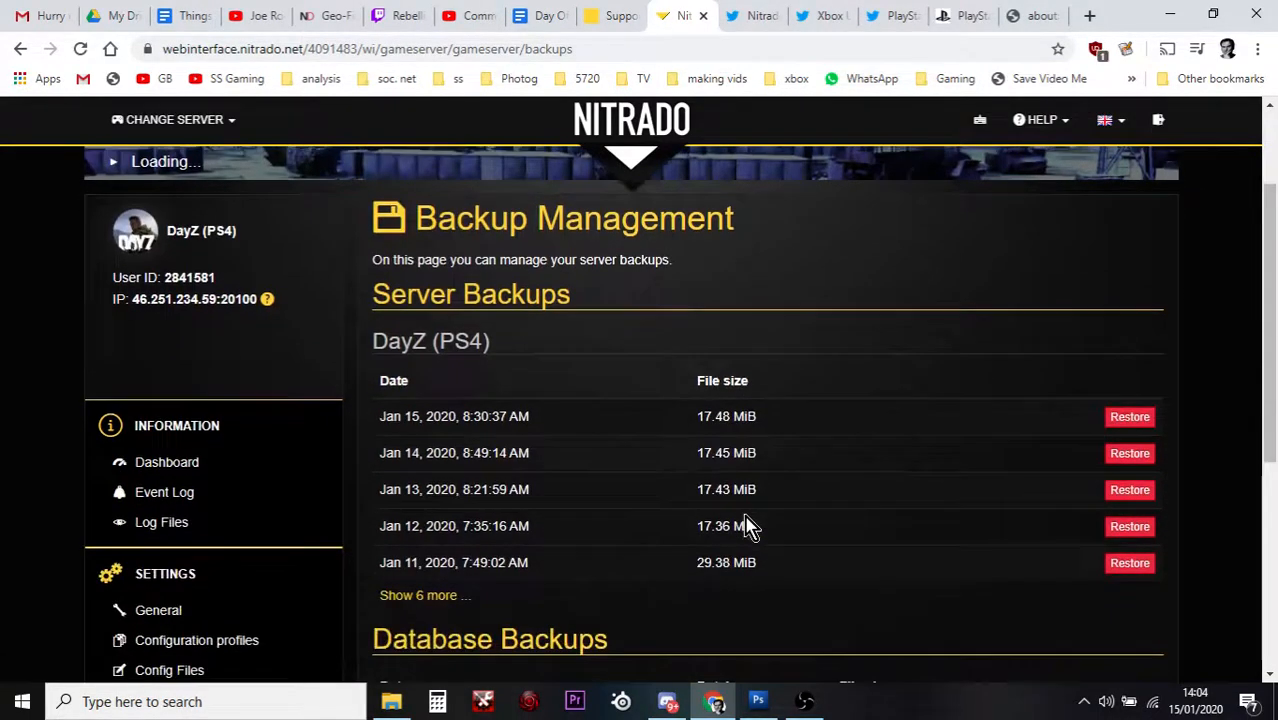
pyautogui.scroll(-3)
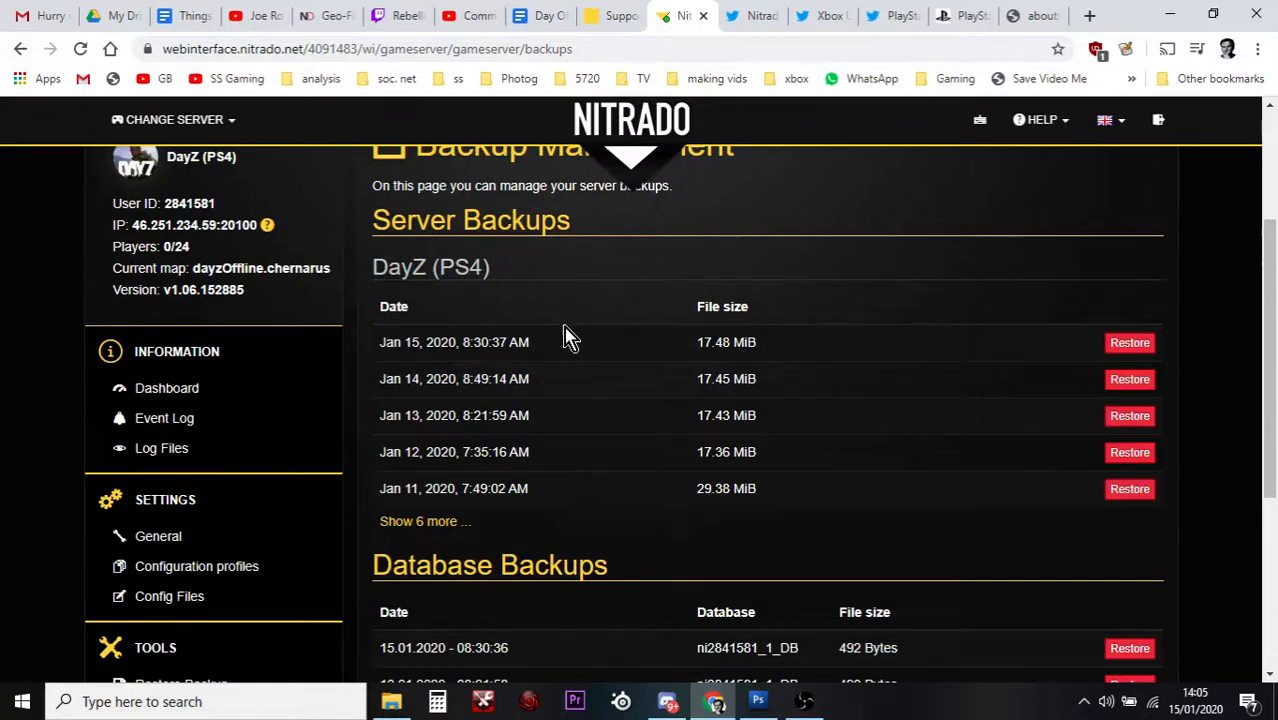
pyautogui.moveTo(588, 344)
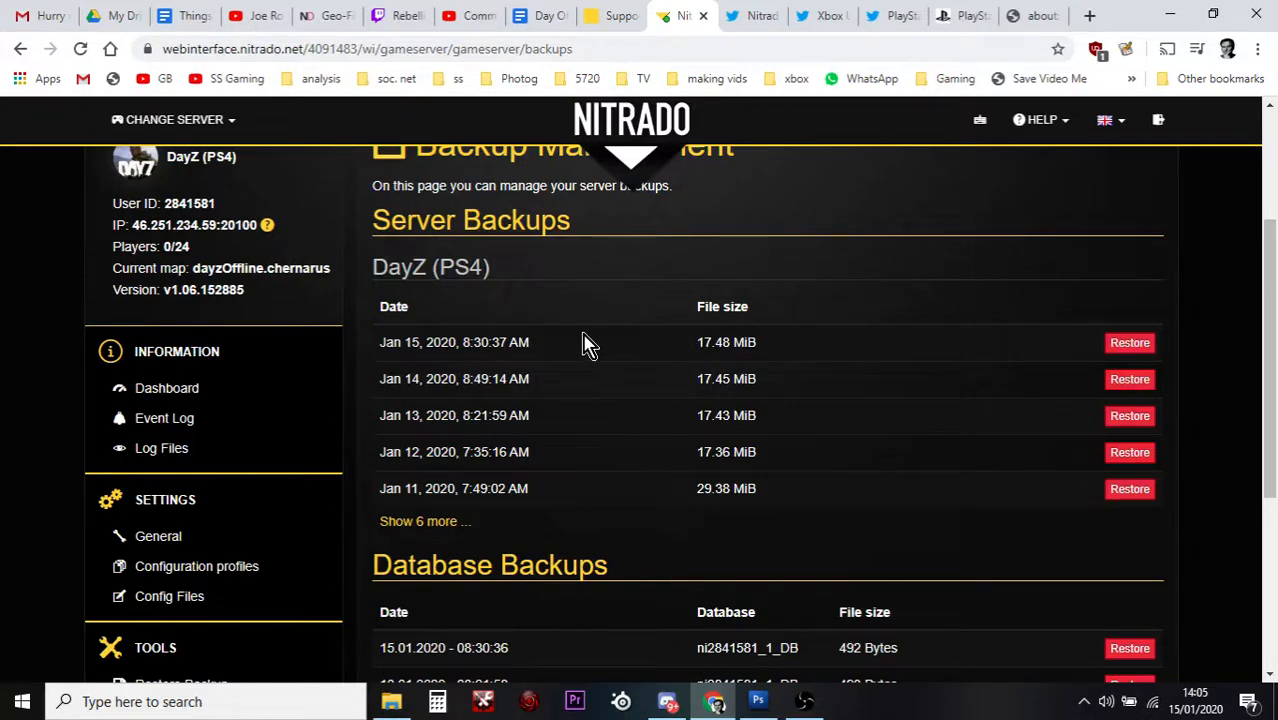
pyautogui.moveTo(620, 445)
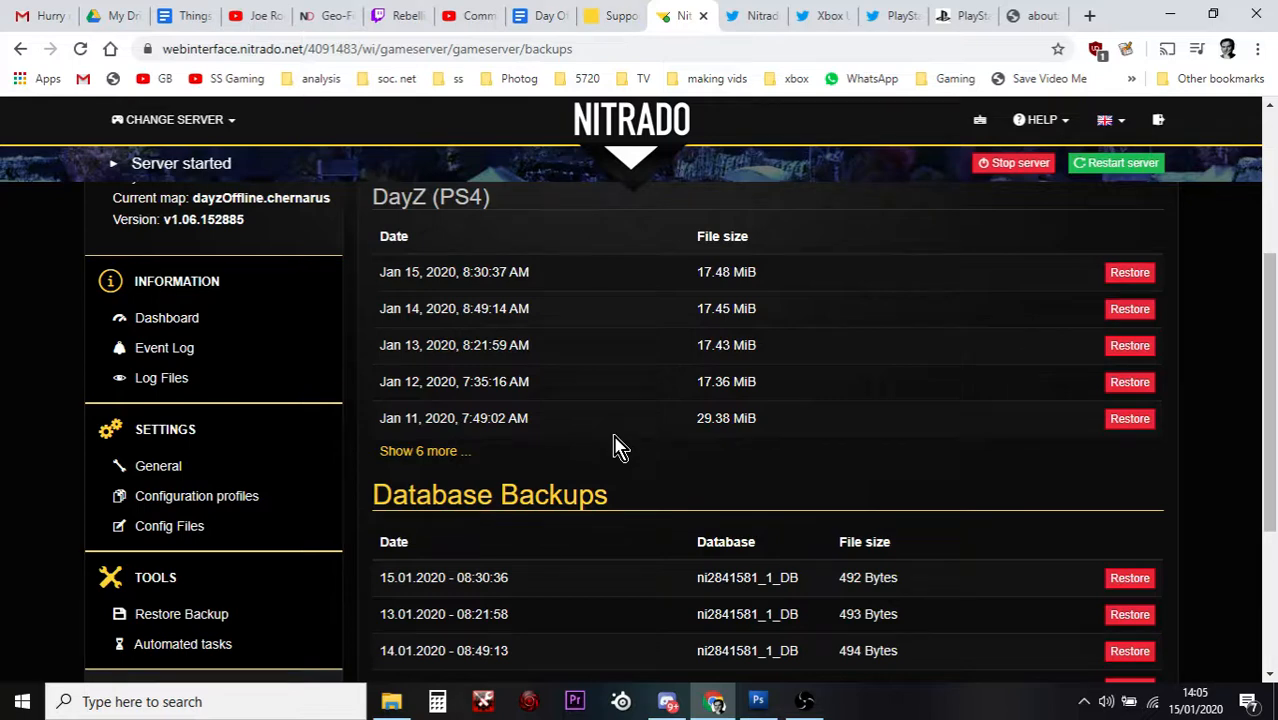
pyautogui.scroll(-3)
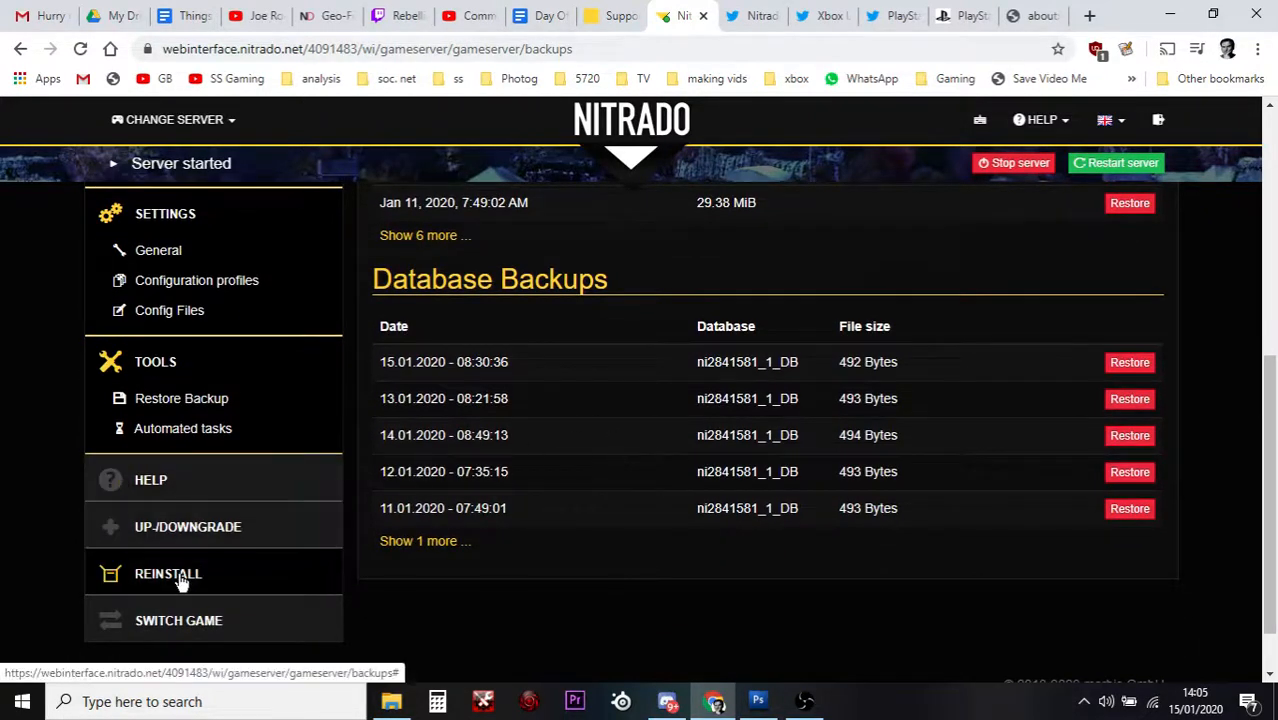
pyautogui.click(168, 573)
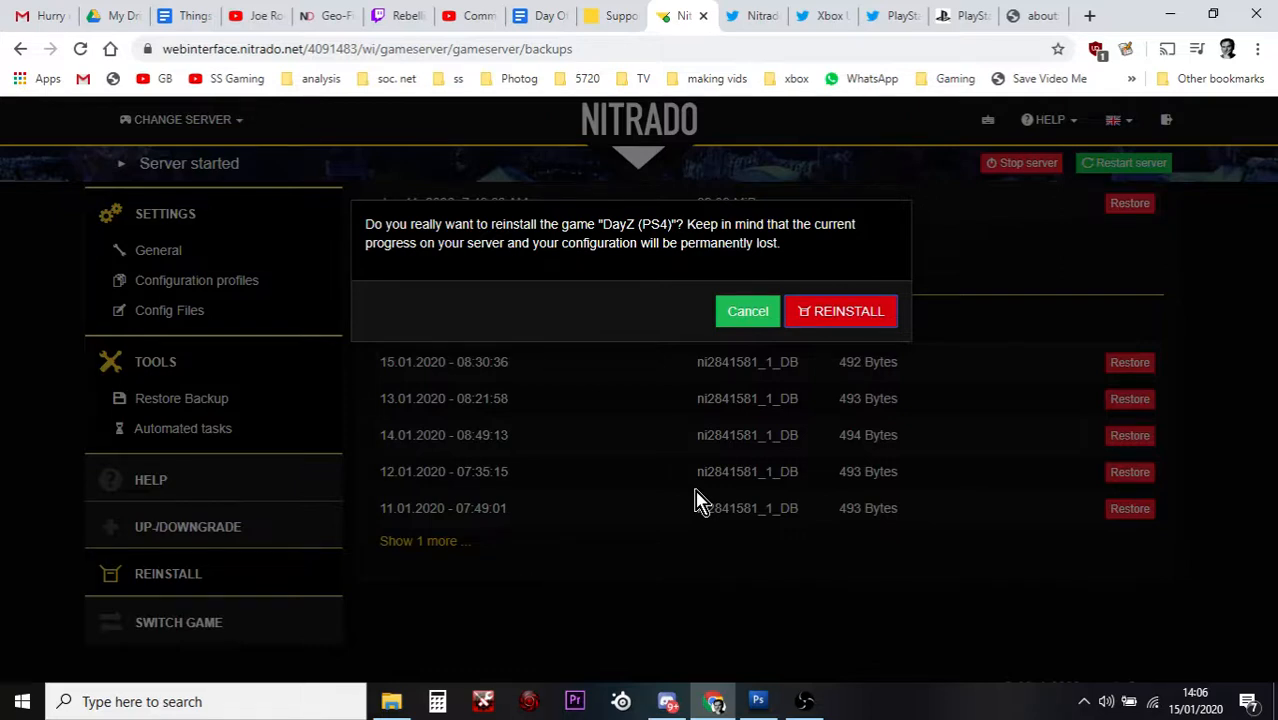
pyautogui.click(747, 311)
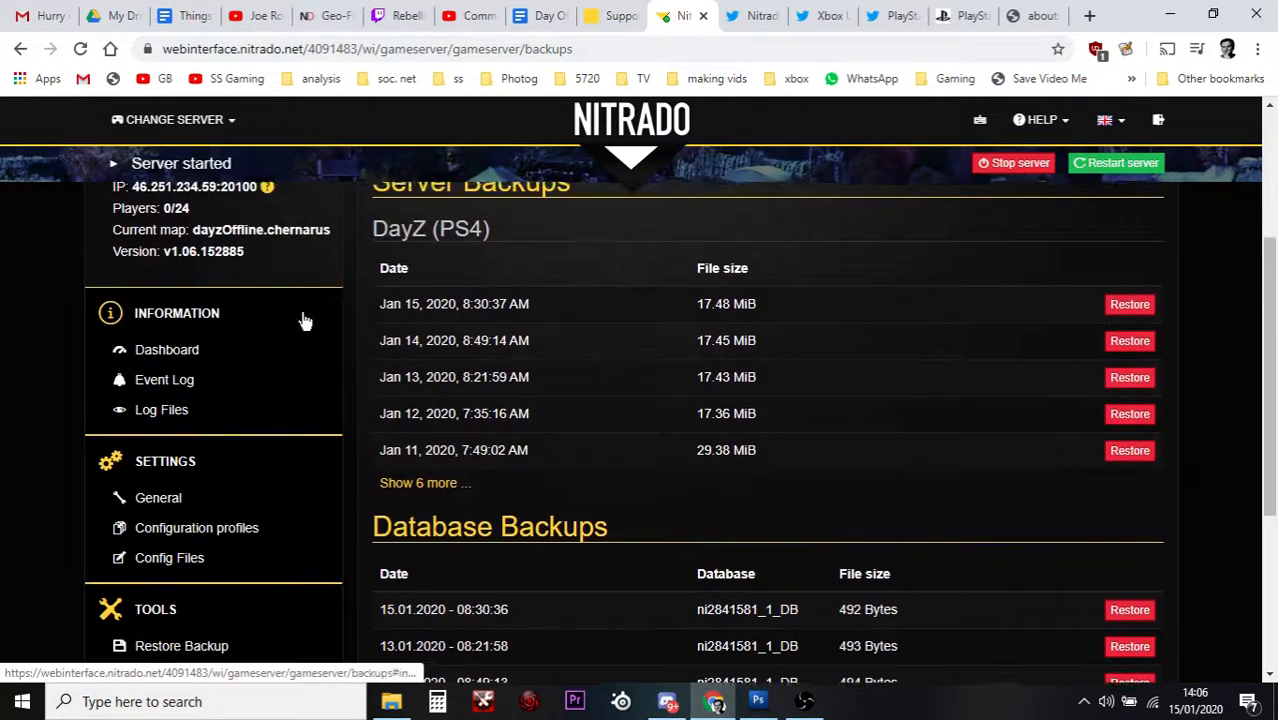
# Open the server Dashboard and scroll through its Server Status details and usage graphs
pyautogui.click(166, 349)
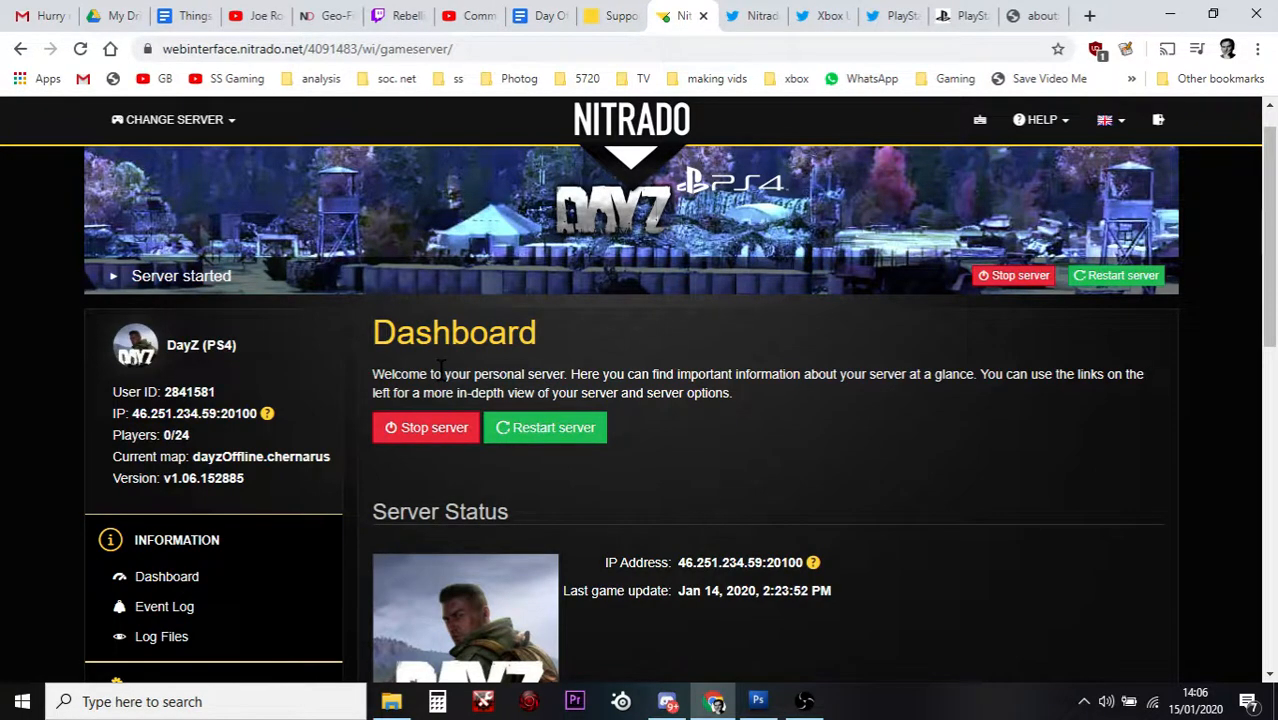
pyautogui.scroll(-3)
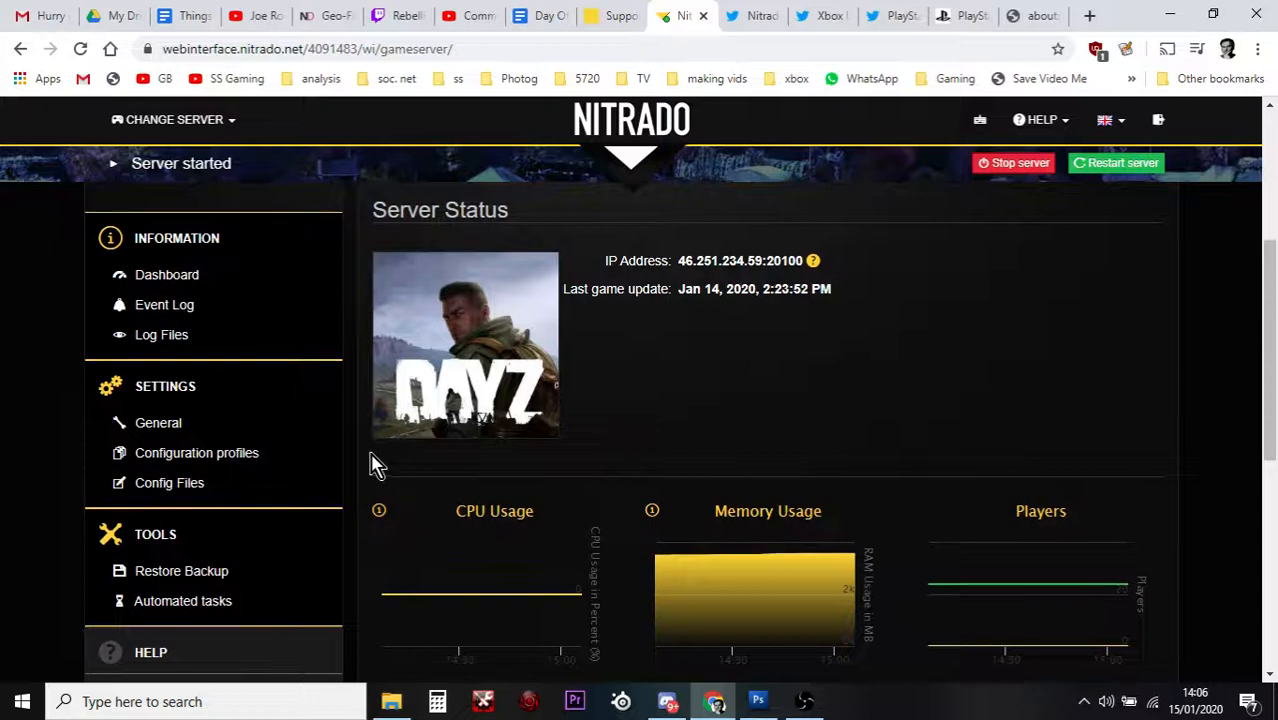
pyautogui.click(166, 274)
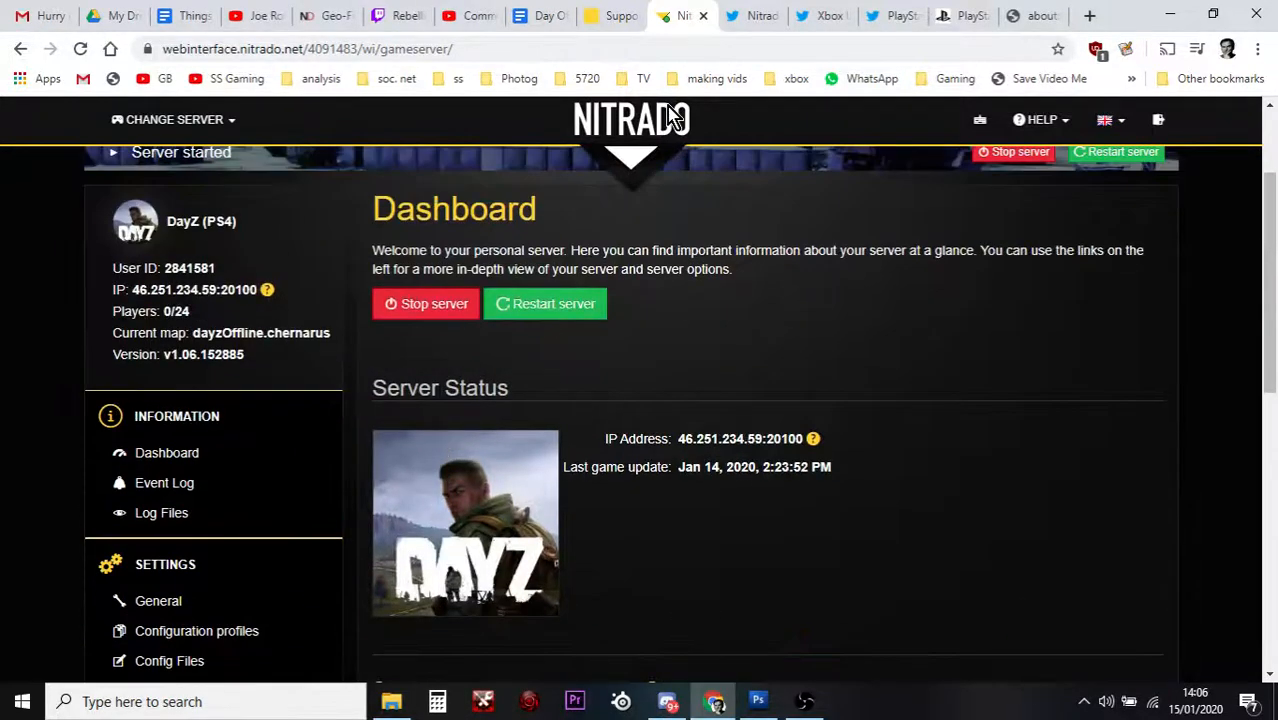
pyautogui.scroll(-3)
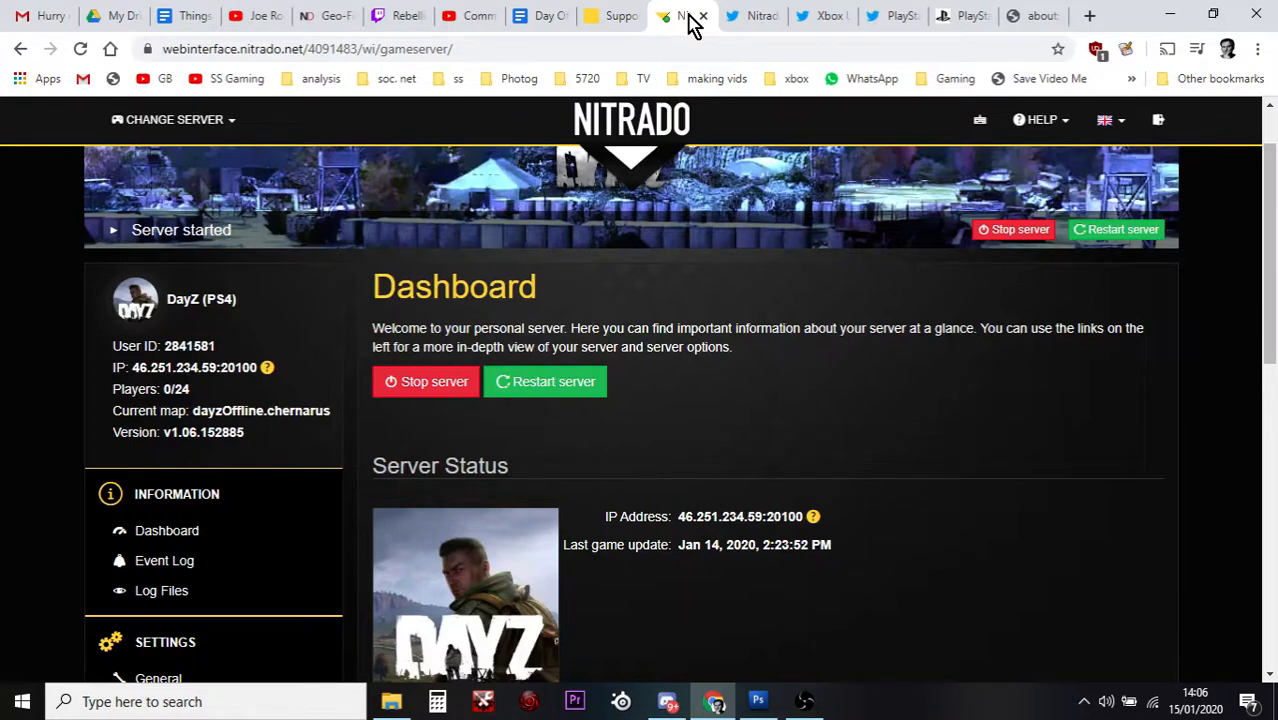
pyautogui.scroll(-3)
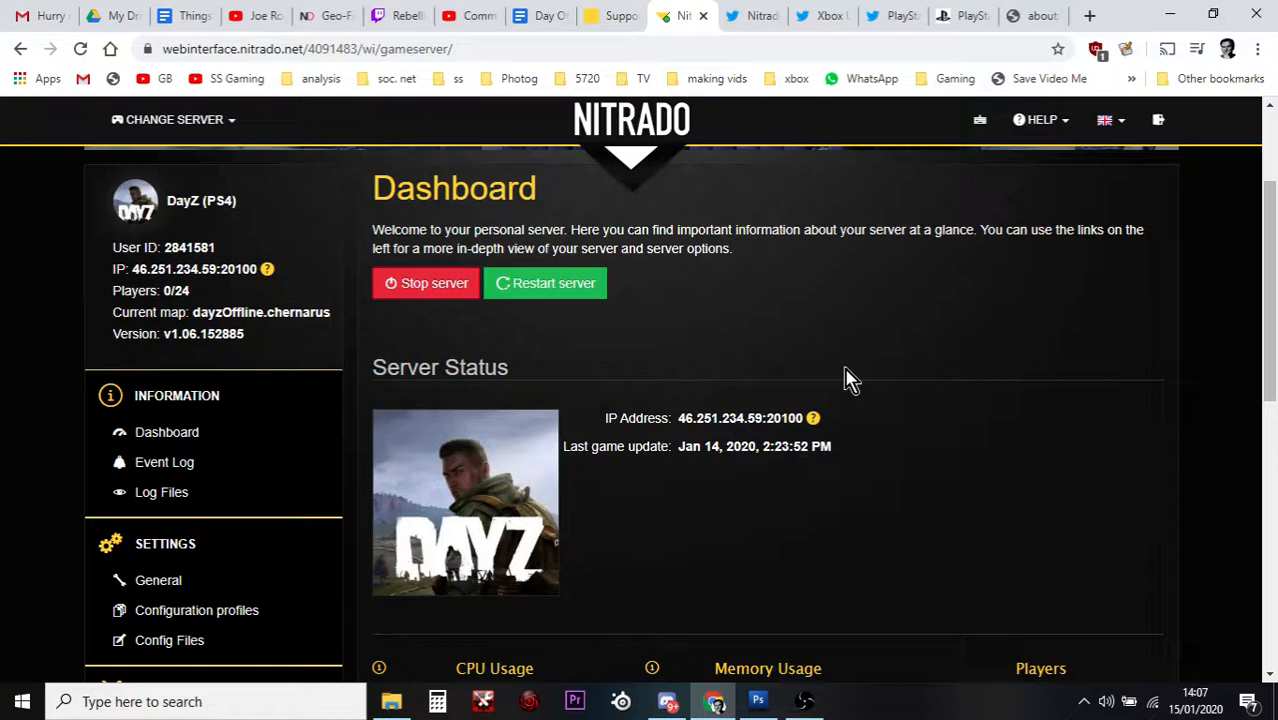
pyautogui.moveTo(808, 701)
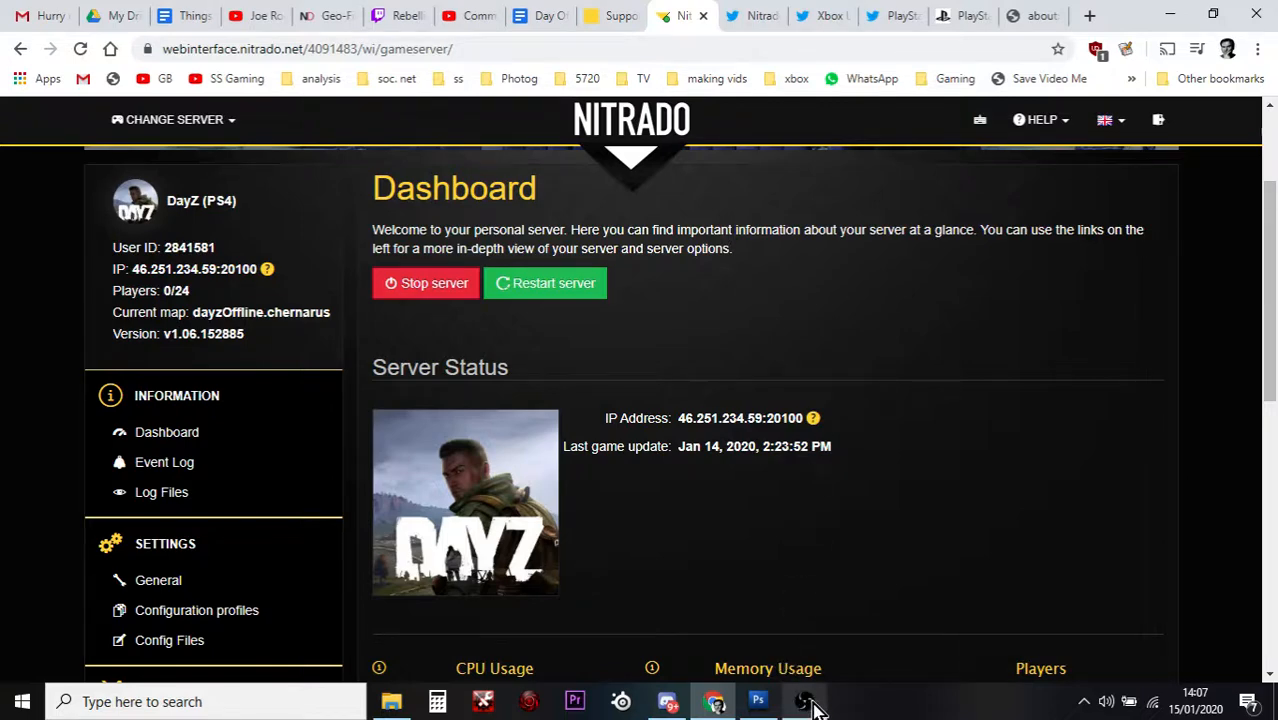